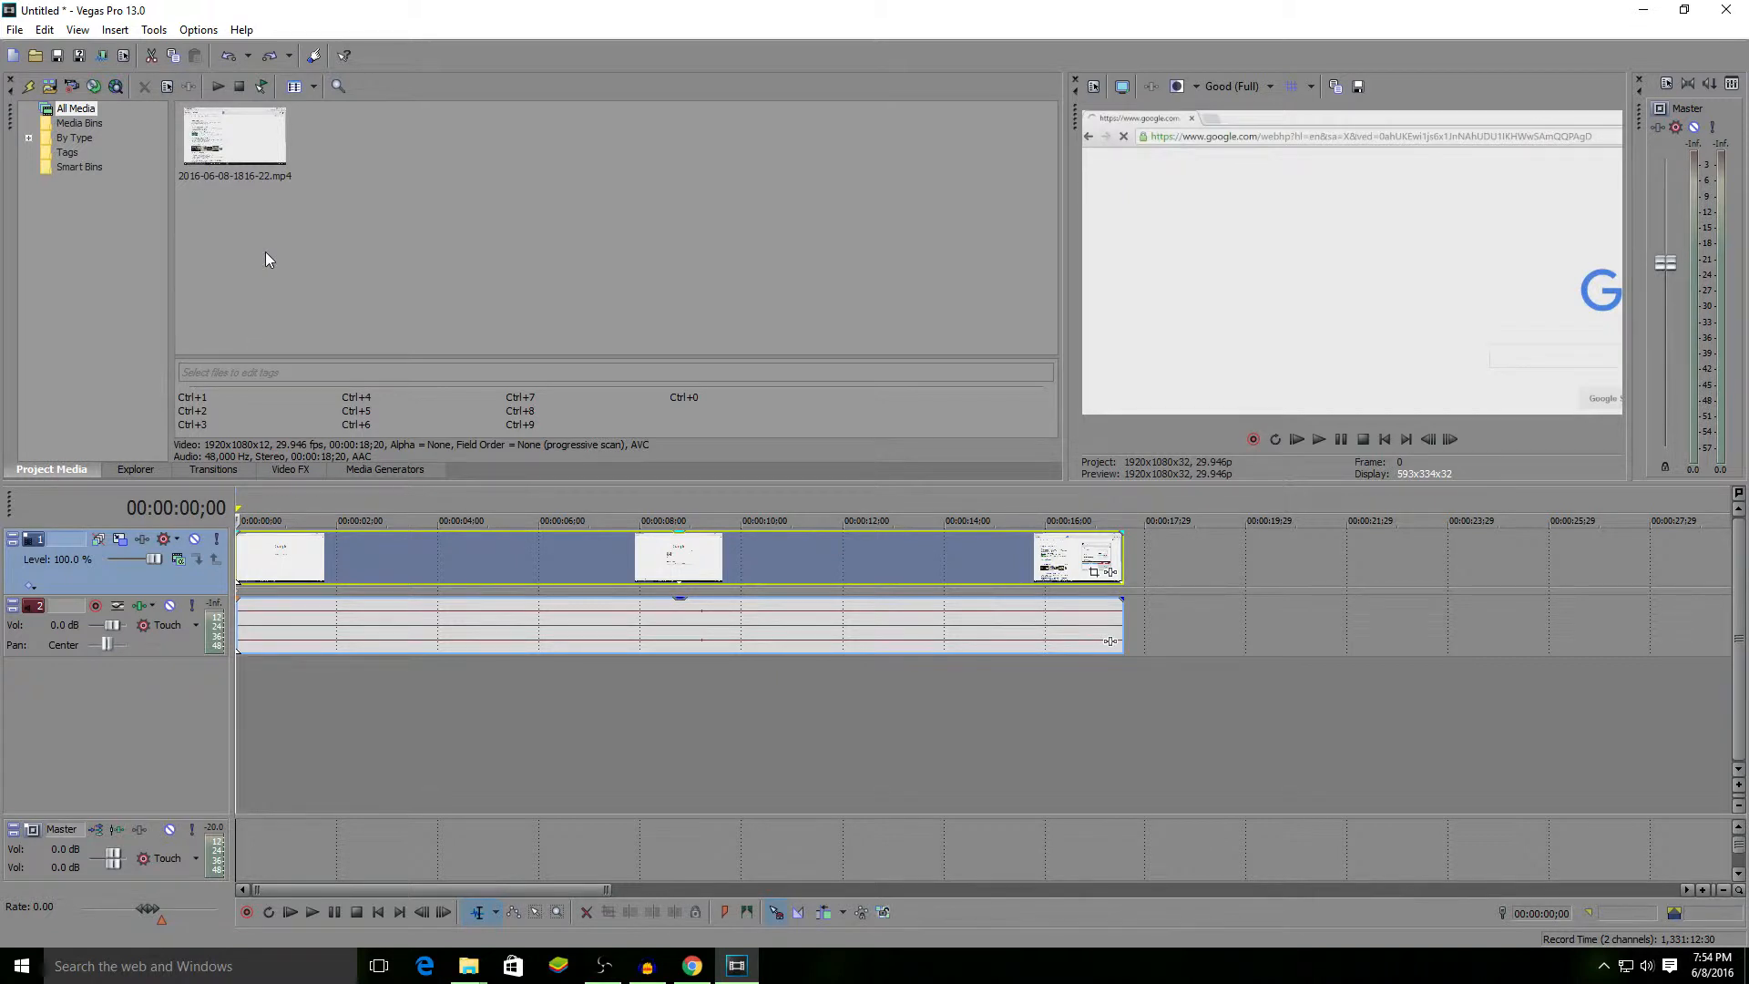
{"action": "mouse_move", "coordinate": [1073, 335]}
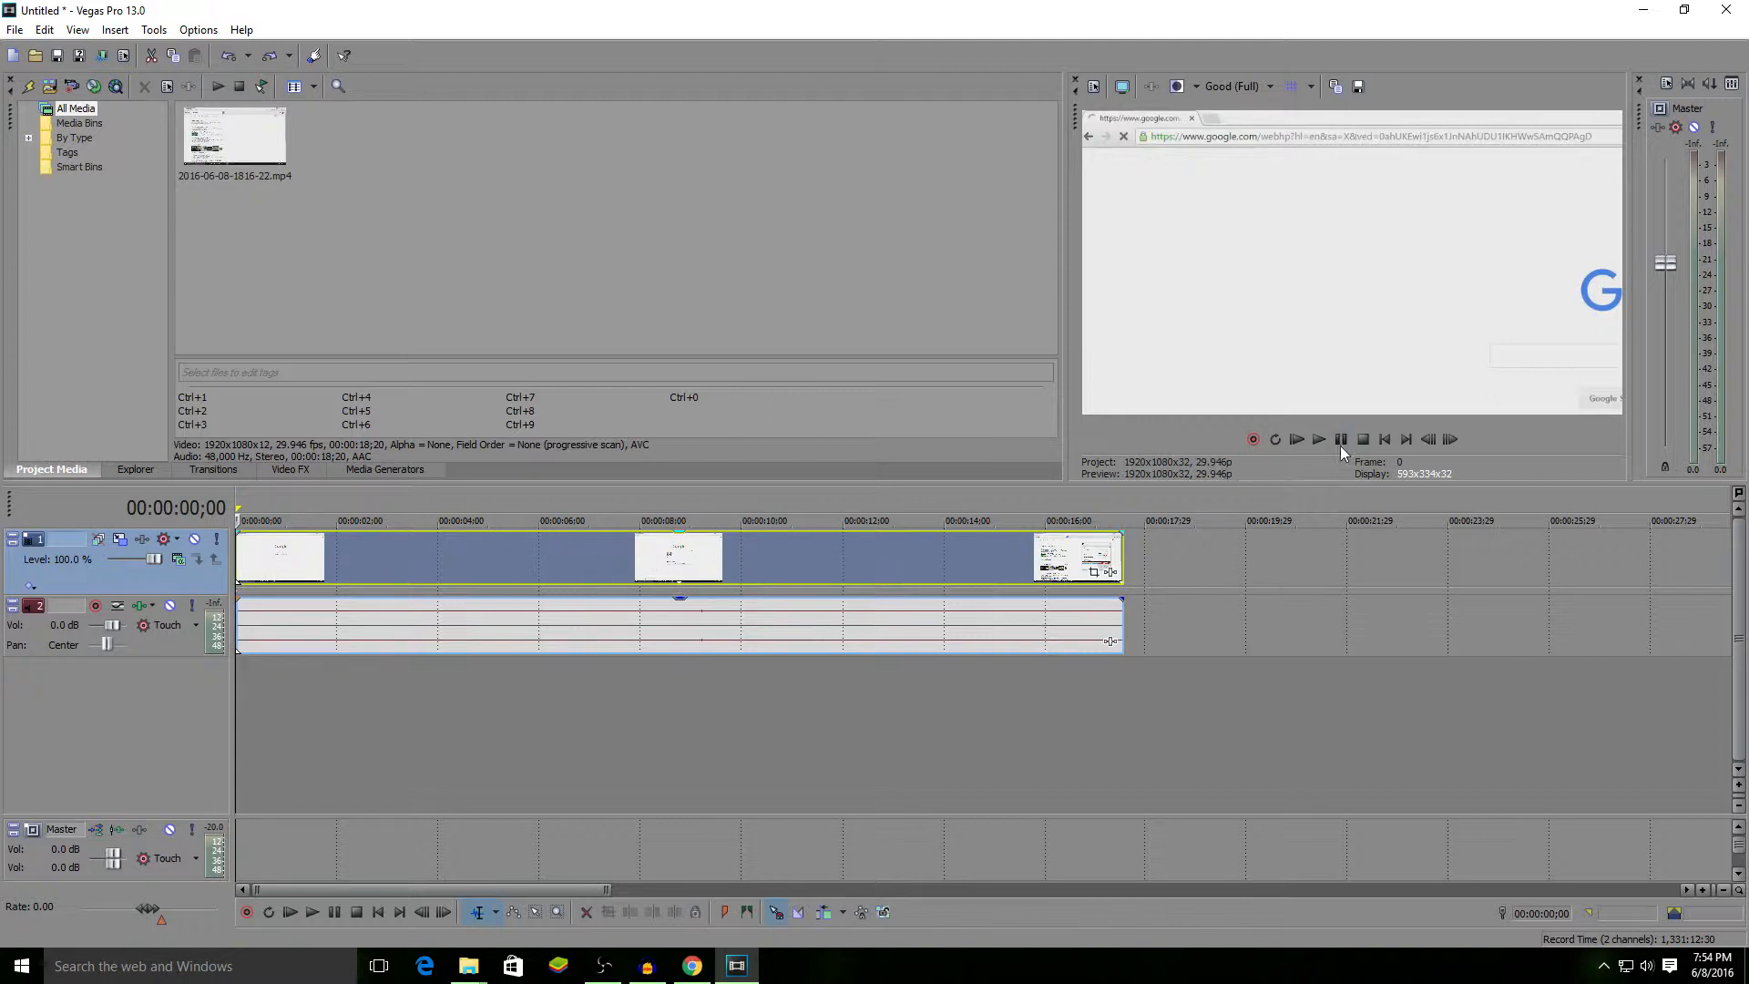
- Play the recorded clip until the Google search results appear at 9;25
{"action": "left_click", "coordinate": [1296, 438]}
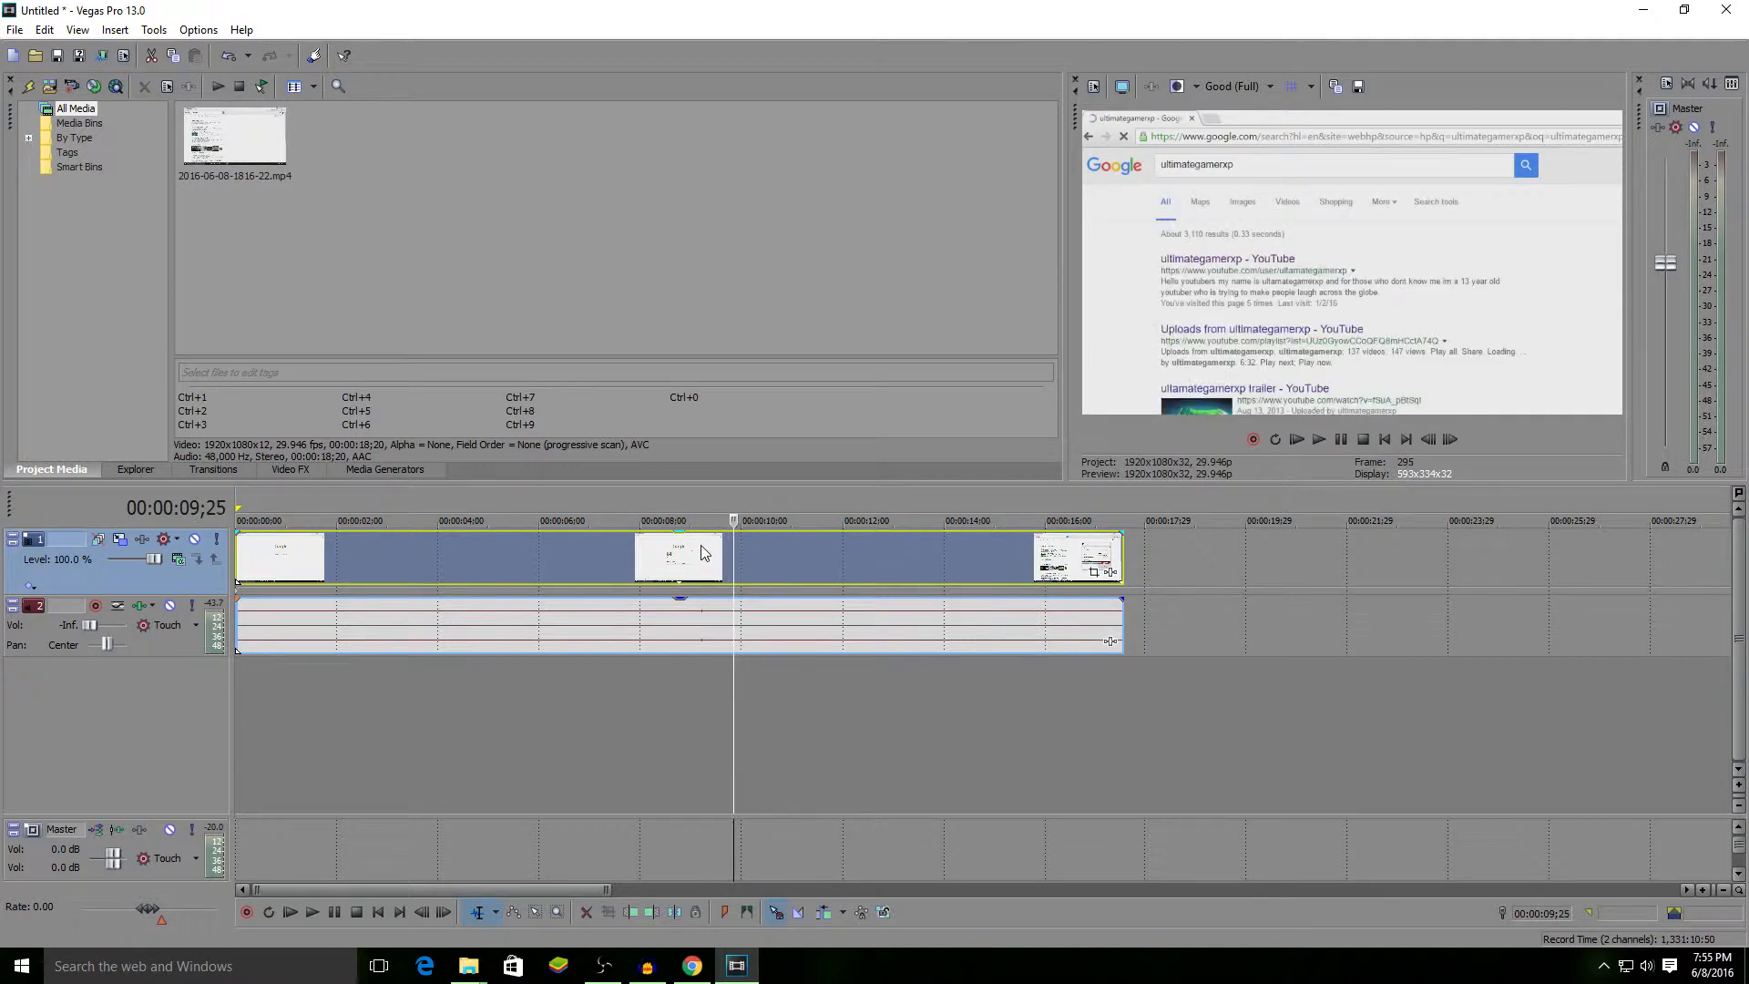
{"action": "mouse_move", "coordinate": [1372, 391]}
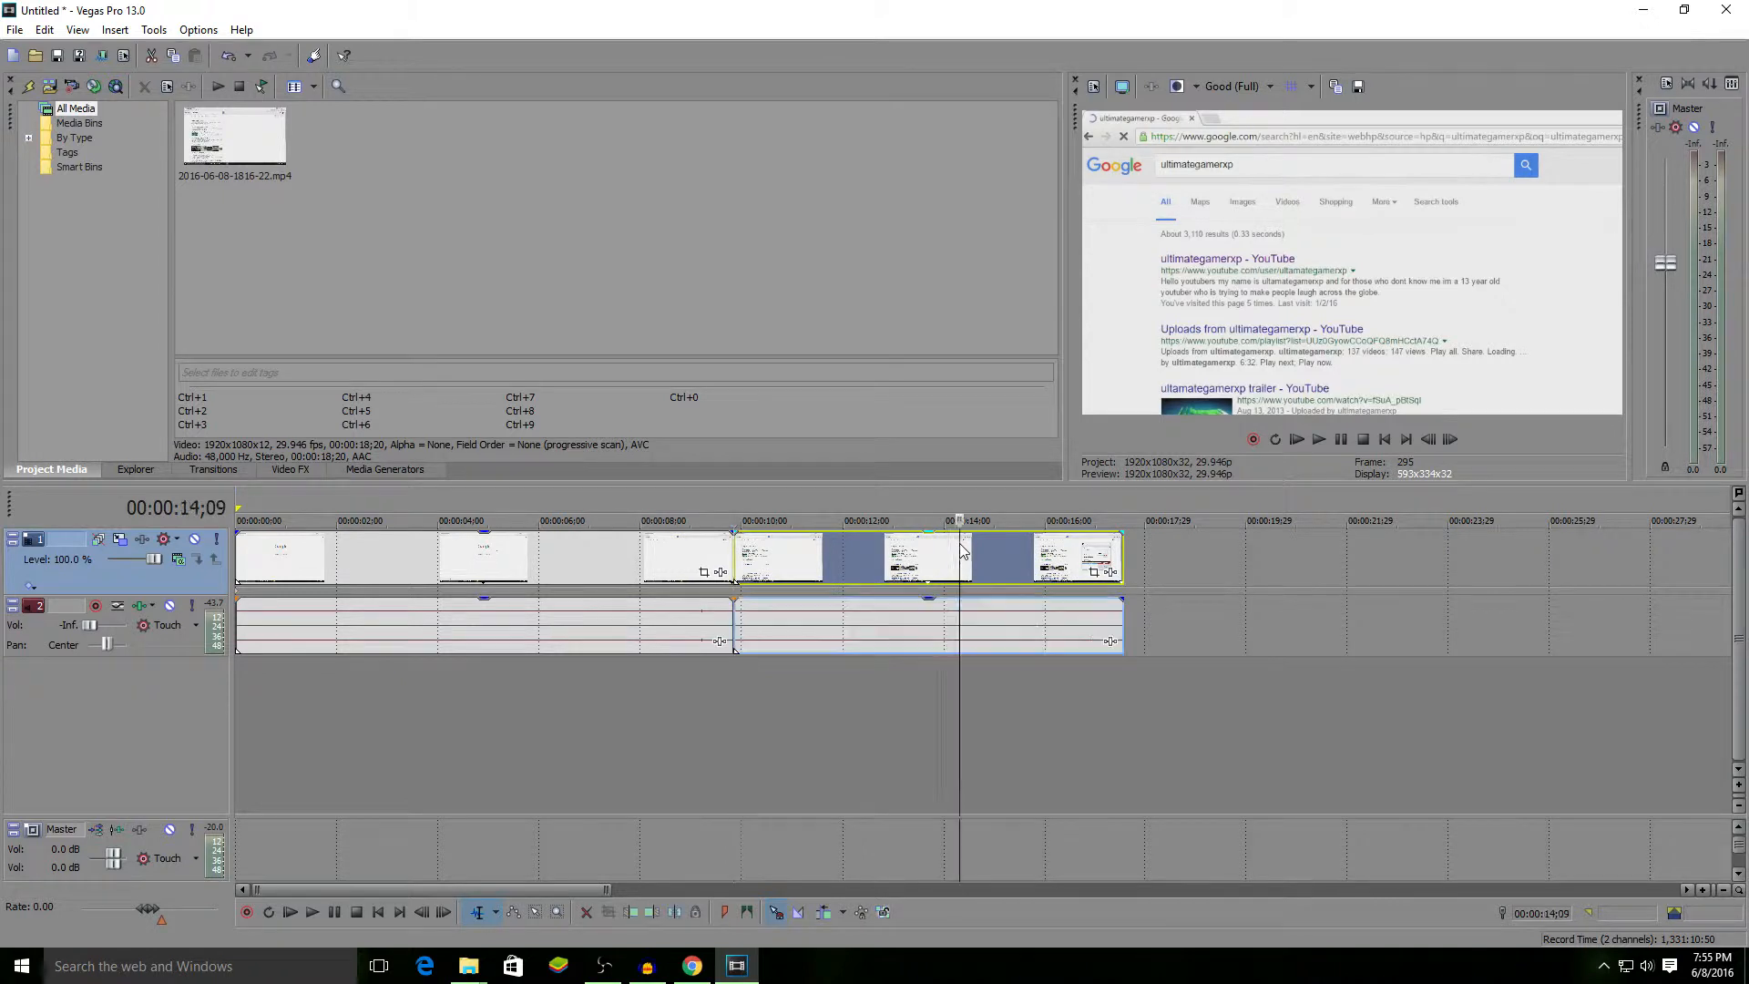
- Split the clip at 9;25 and 15;11 so the search-results part is its own event
{"action": "left_click", "coordinate": [313, 910]}
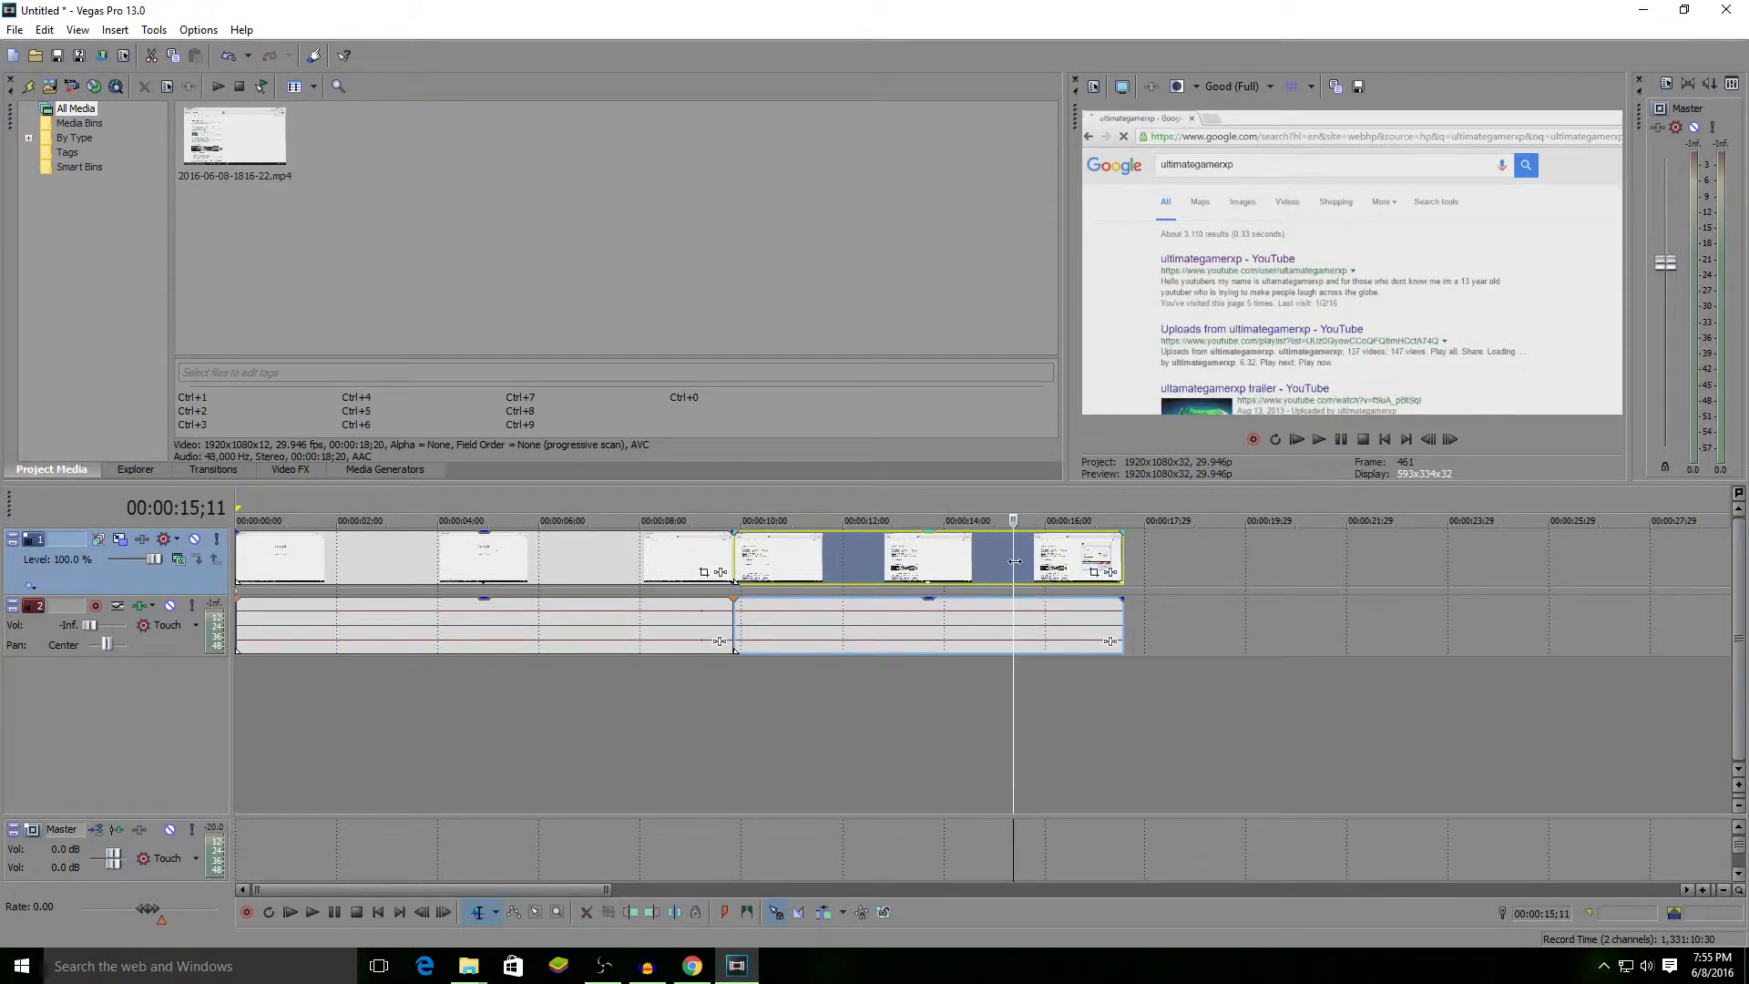
{"action": "mouse_move", "coordinate": [1020, 557]}
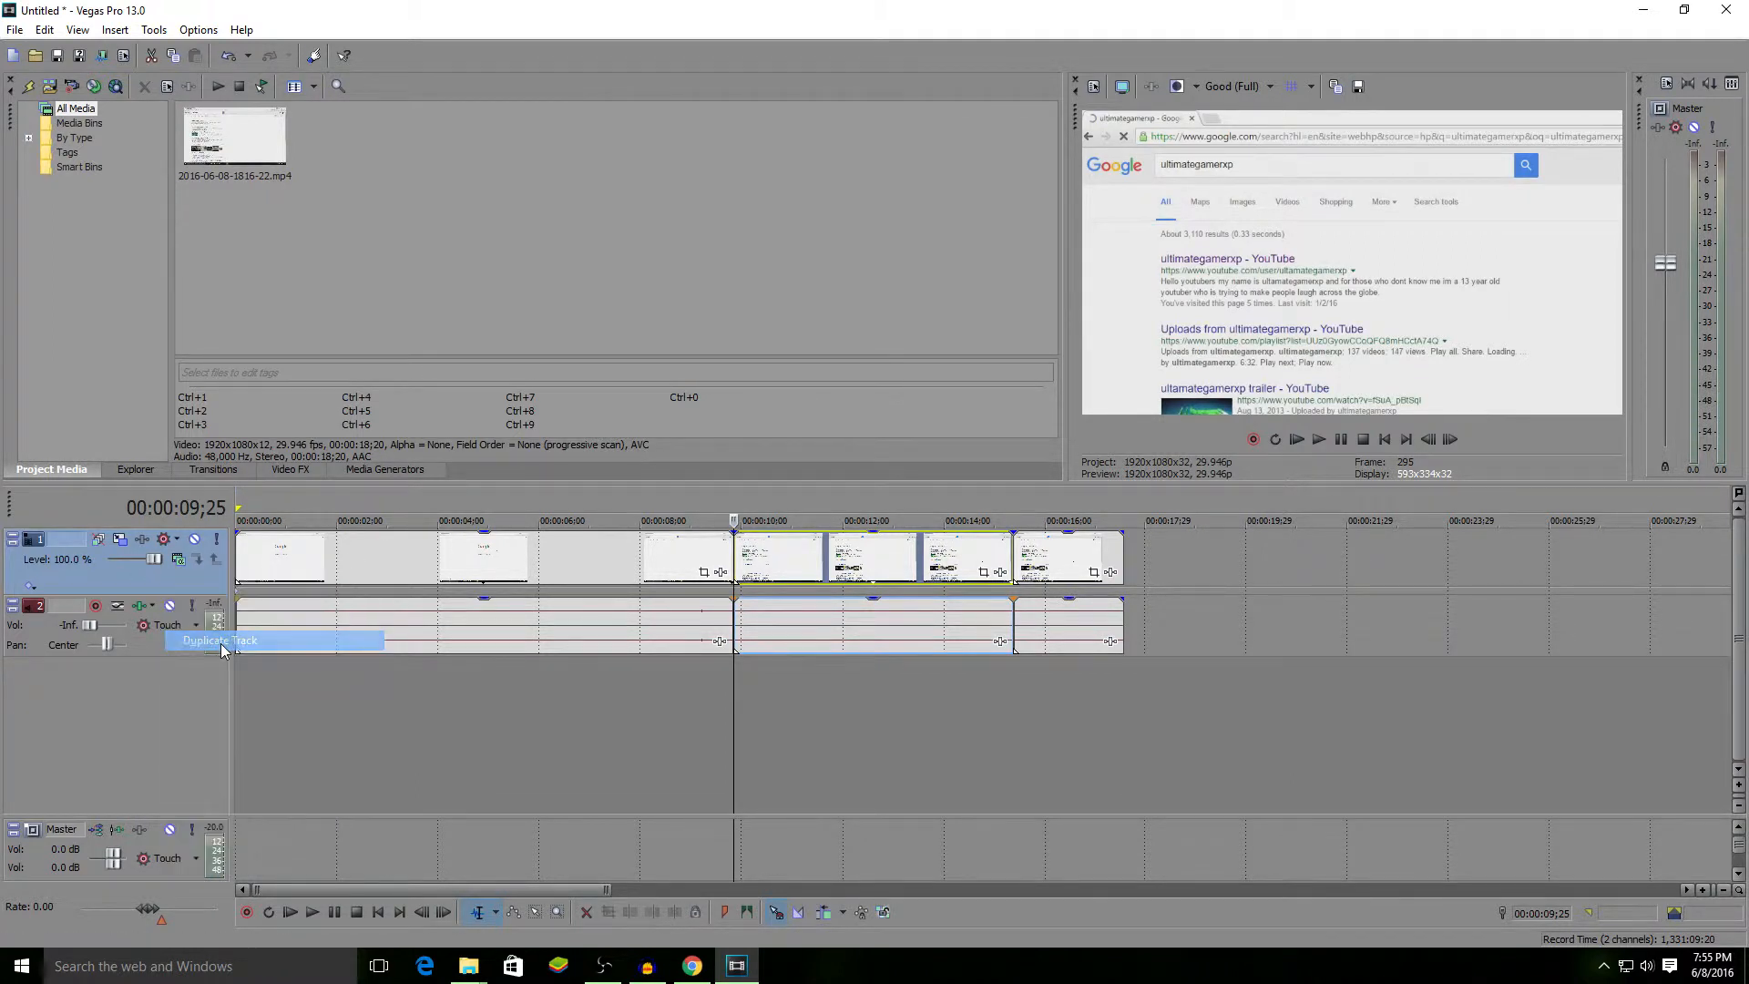
- Duplicate the video track so the split clip sits on two identical stacked tracks
{"action": "left_click", "coordinate": [218, 641]}
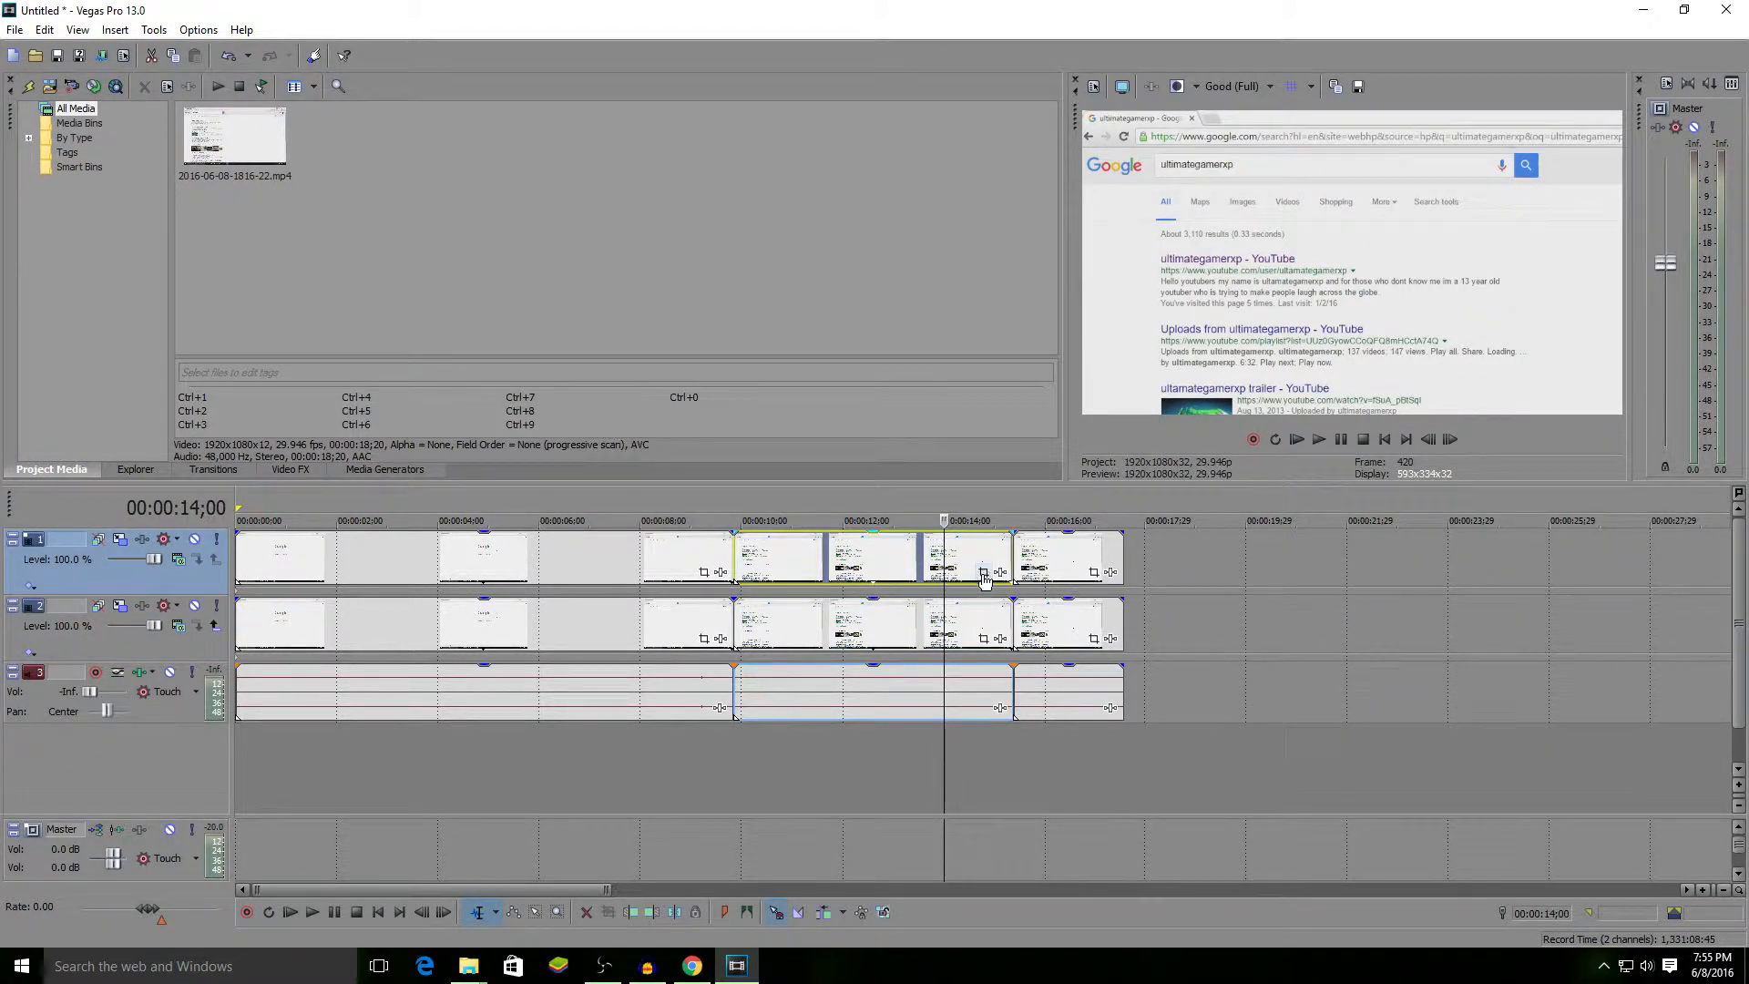
{"action": "mouse_move", "coordinate": [982, 572]}
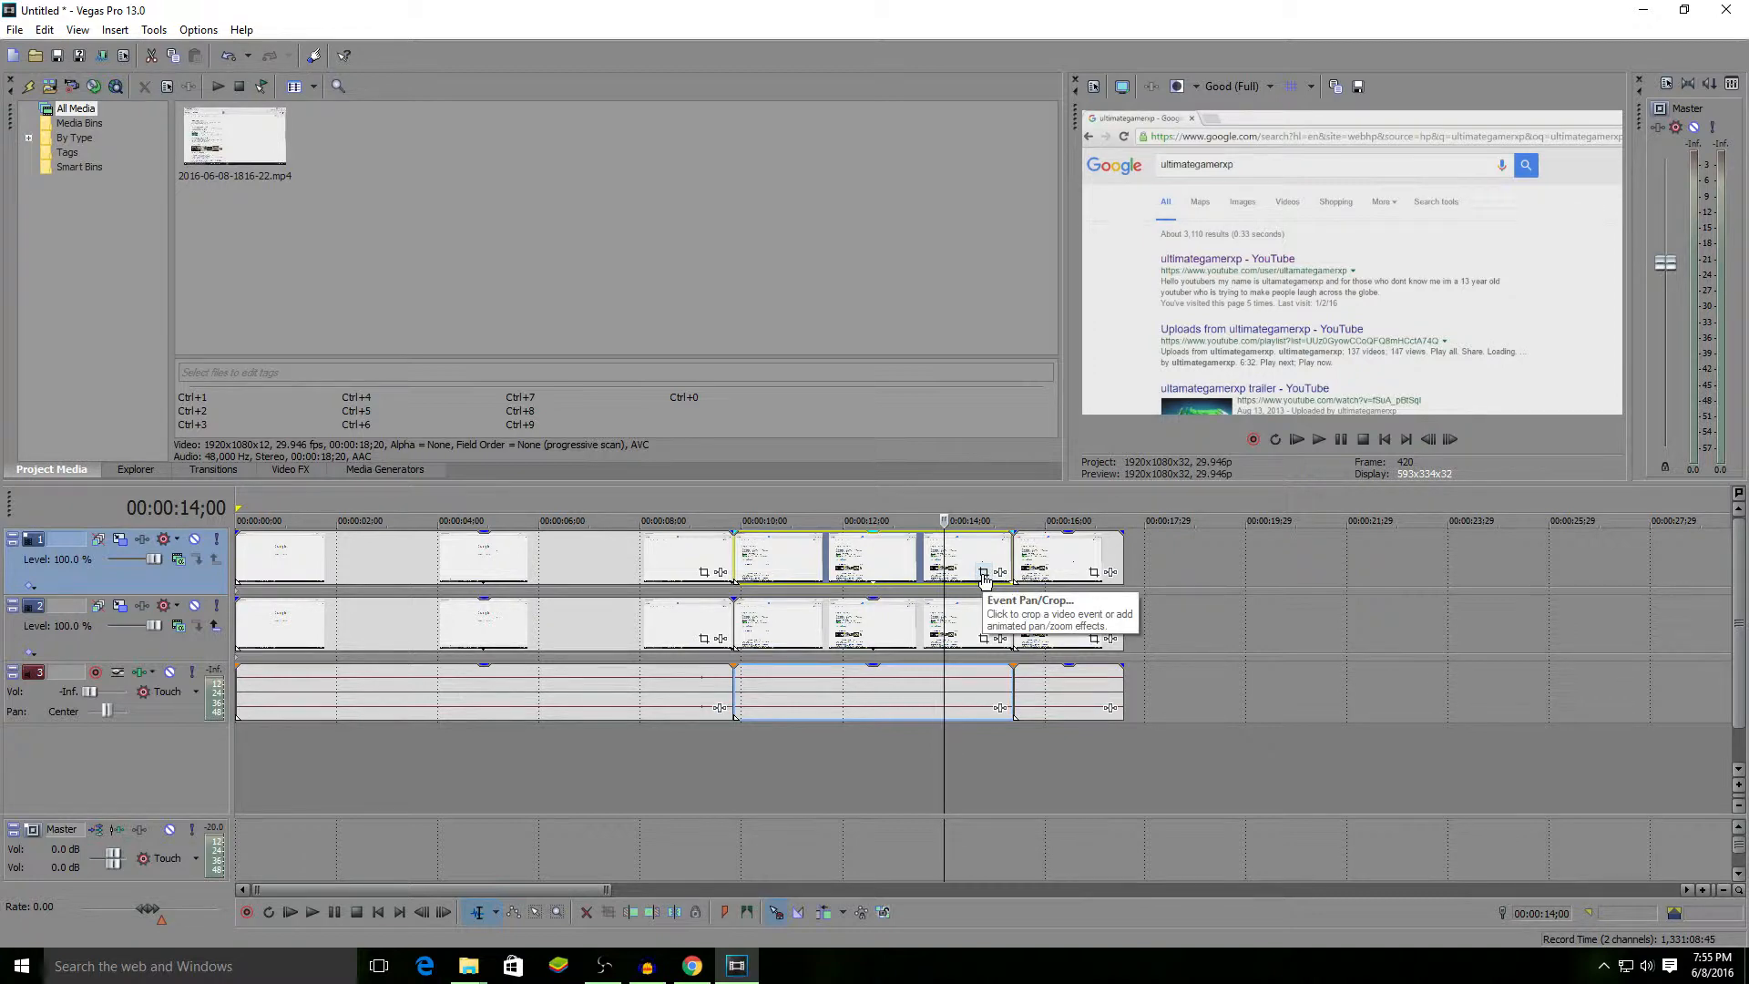
- Mask the top track's results event with an ellipse around the 'ultimategamerxp - YouTube' result in Event Pan/Crop
{"action": "left_click", "coordinate": [983, 571]}
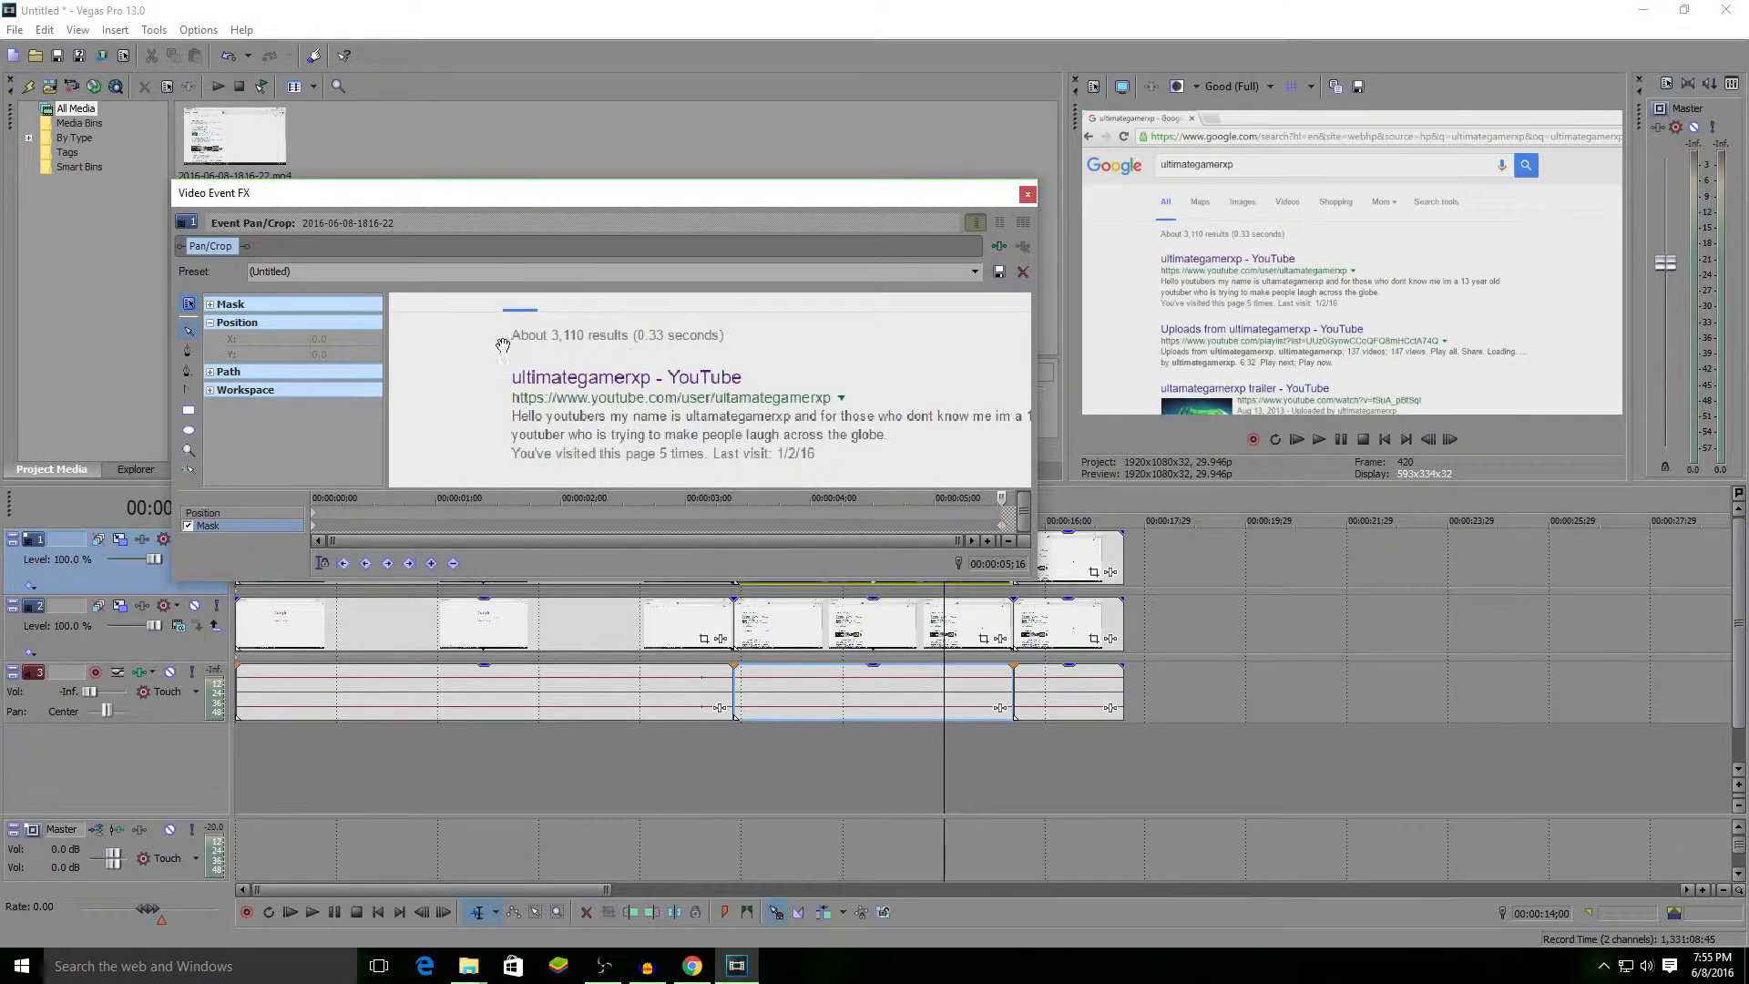
{"action": "mouse_move", "coordinate": [187, 350]}
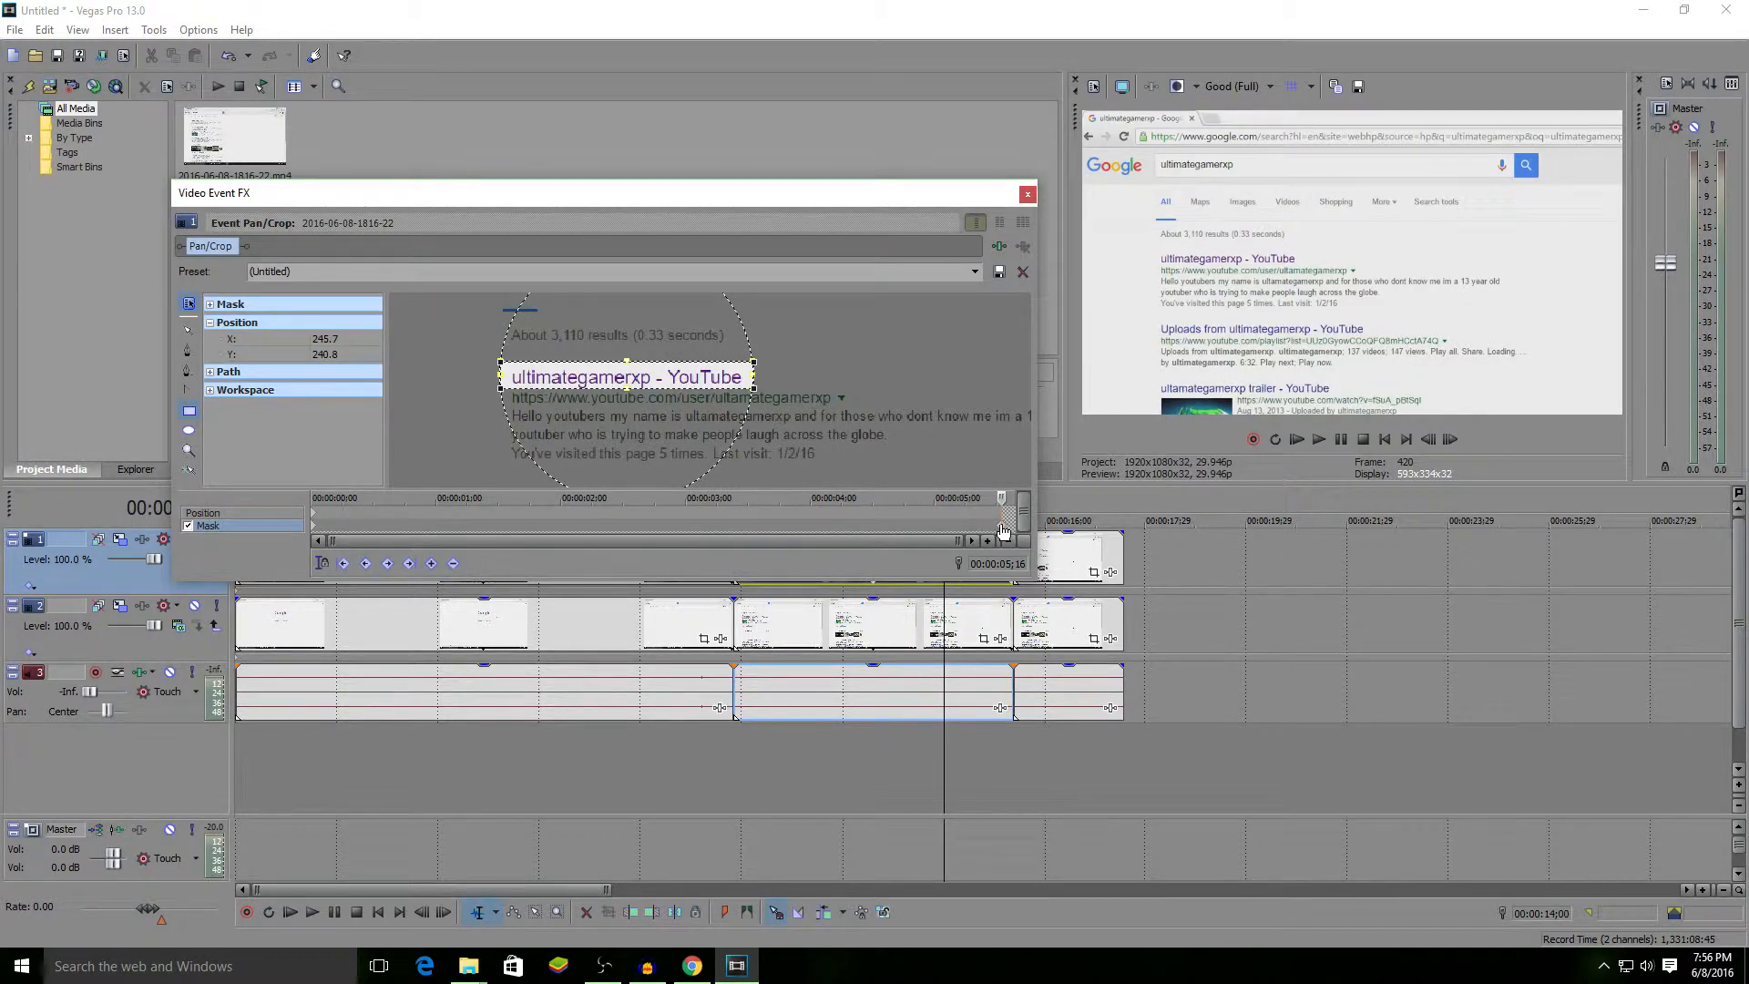
{"action": "mouse_move", "coordinate": [1000, 531]}
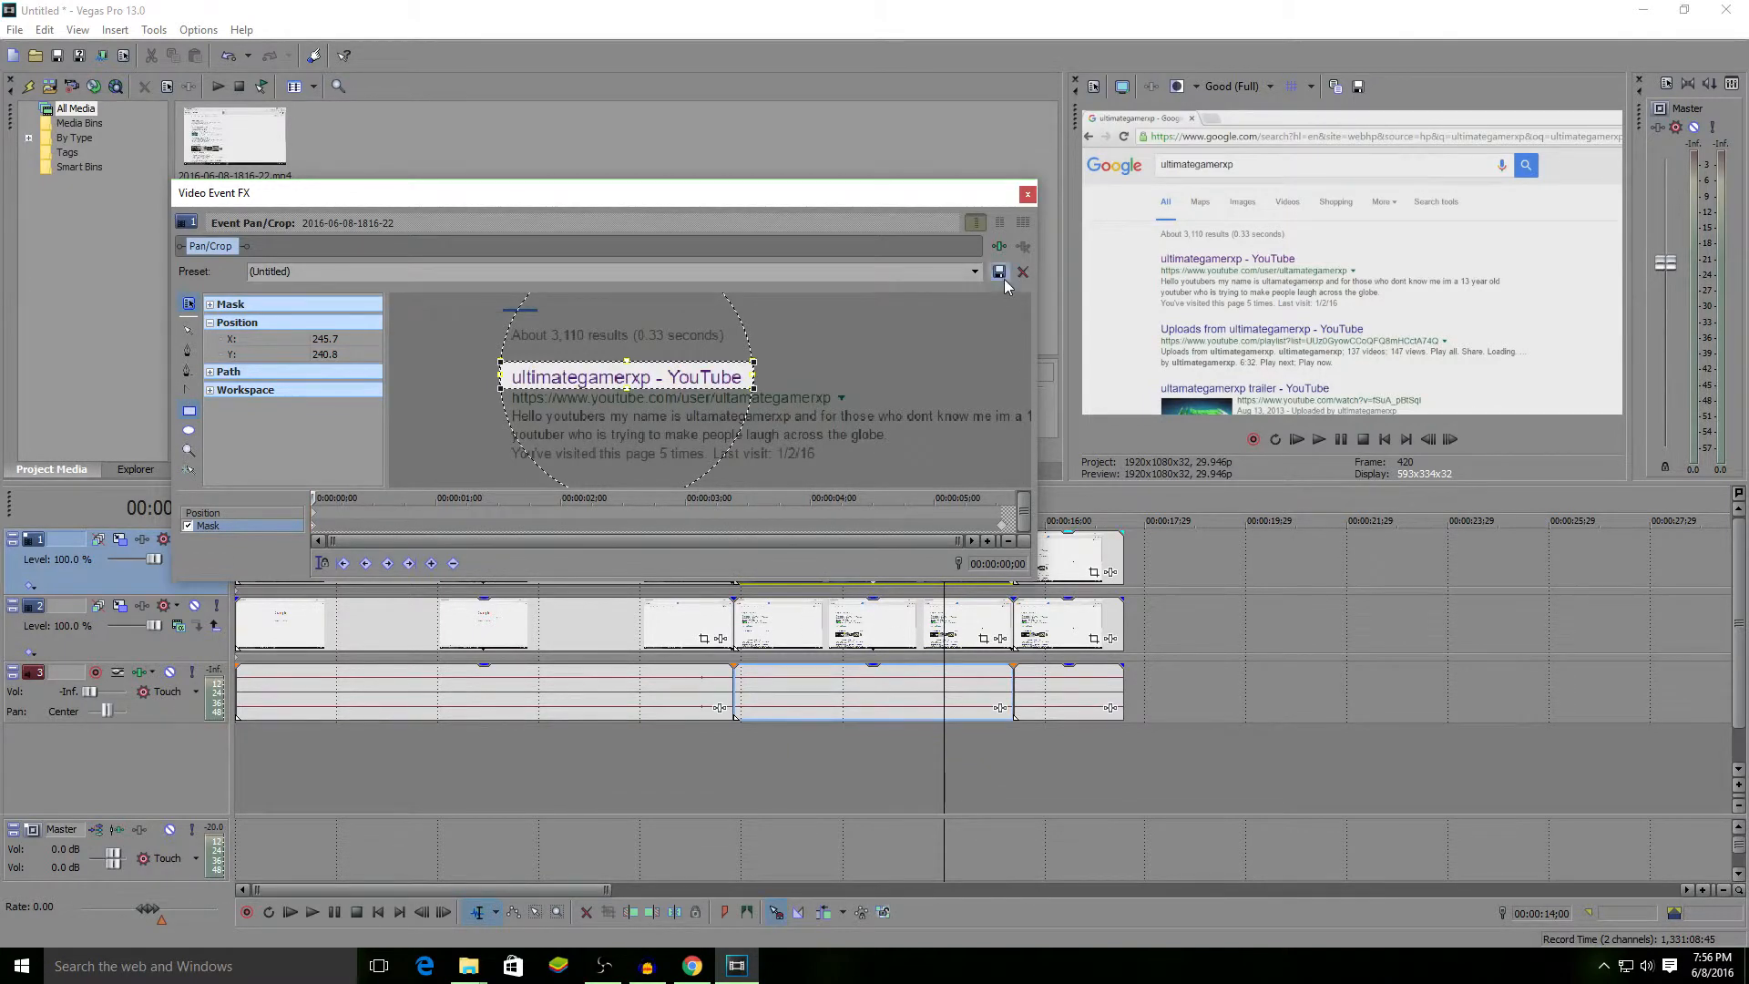
{"action": "left_click", "coordinate": [1022, 271]}
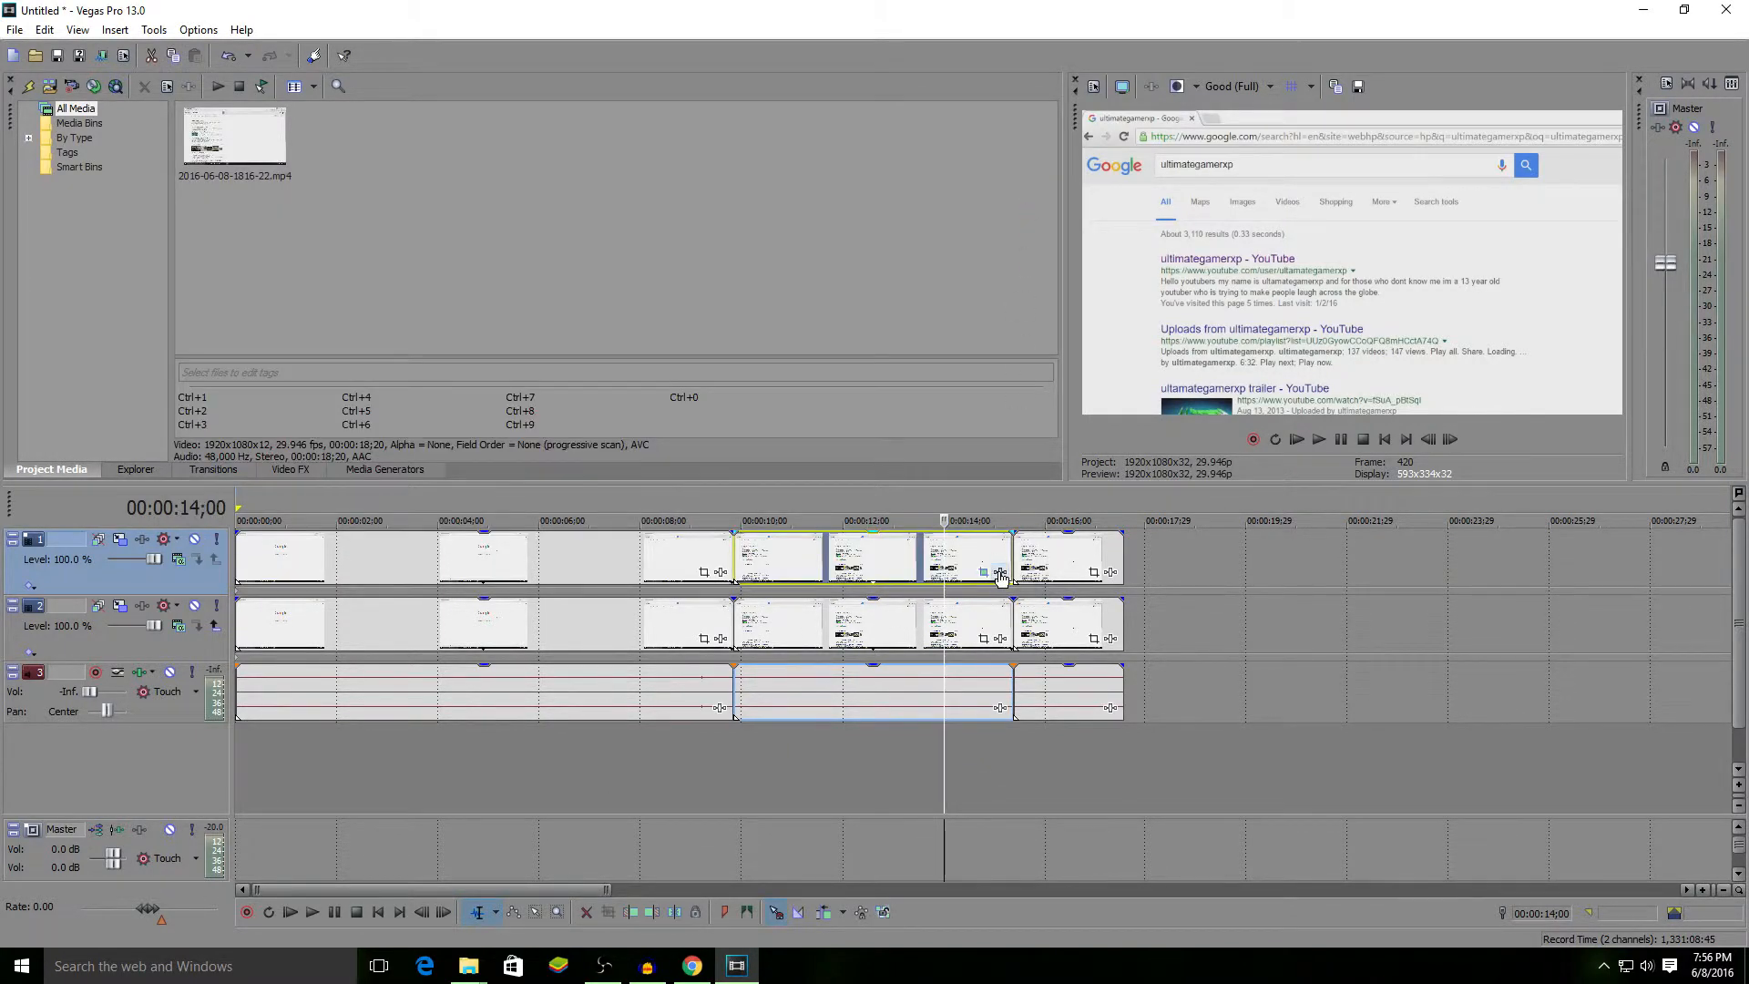
{"action": "mouse_move", "coordinate": [998, 572]}
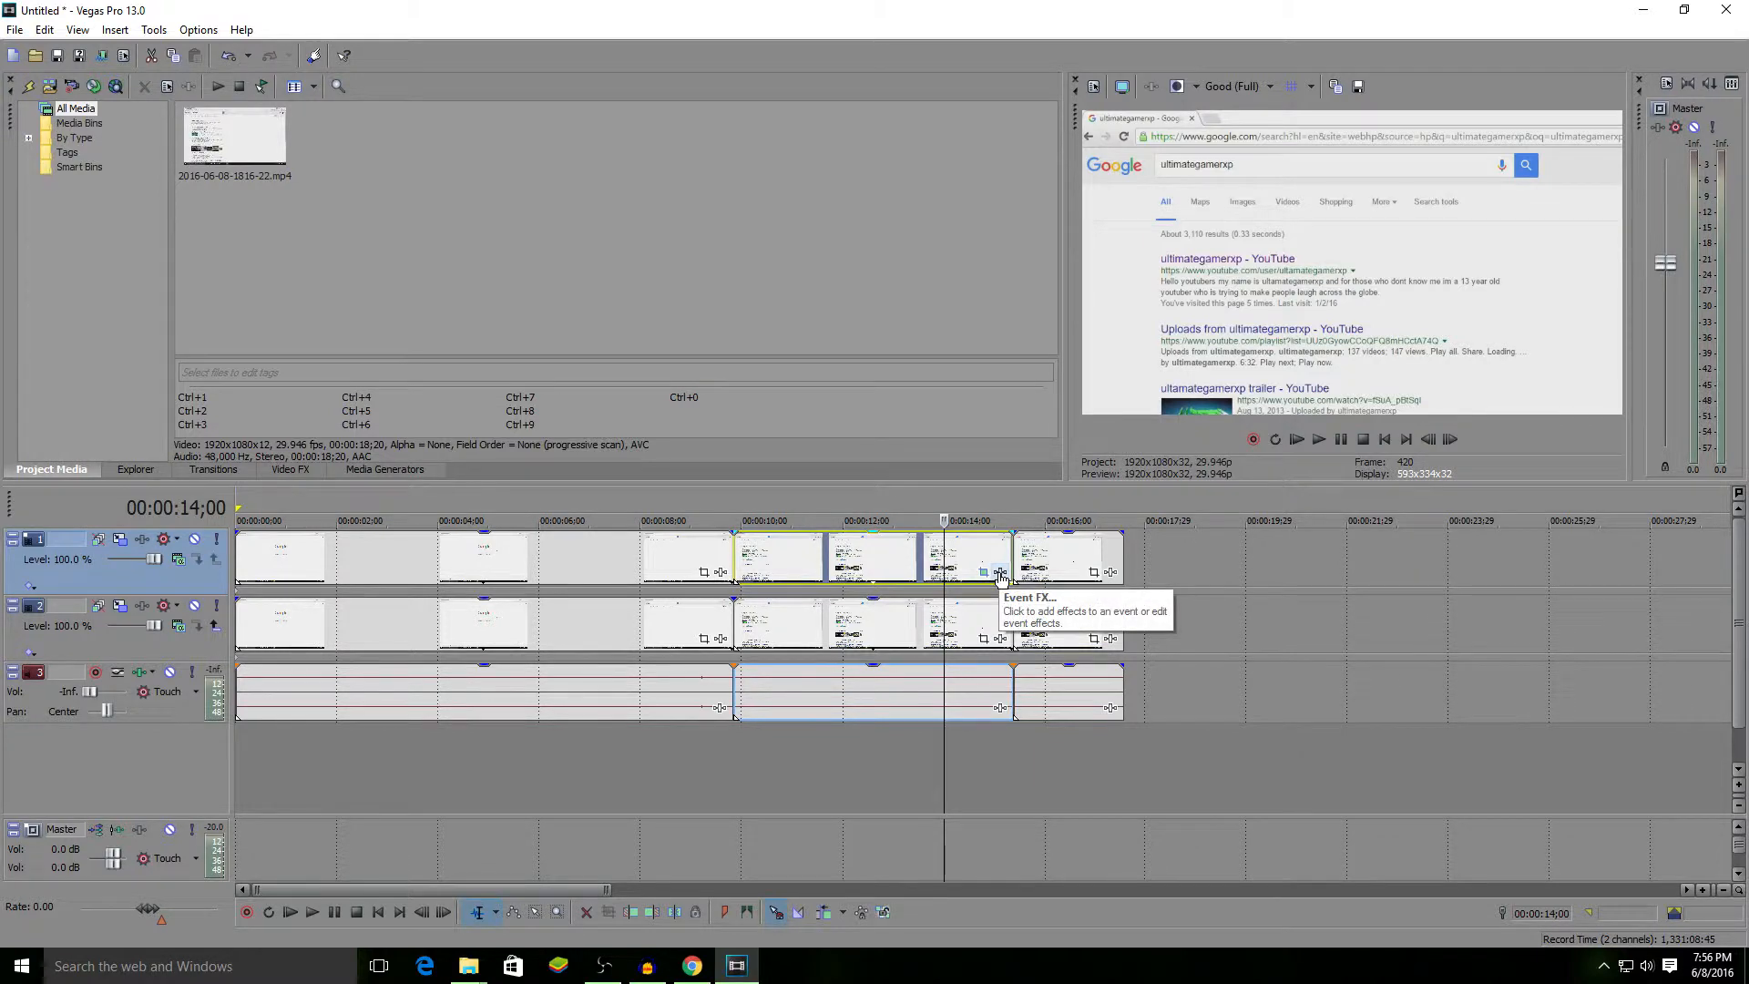
- Add the Sony Pixelate effect to the masked results event via the Plug-In Chooser
{"action": "left_click", "coordinate": [998, 572]}
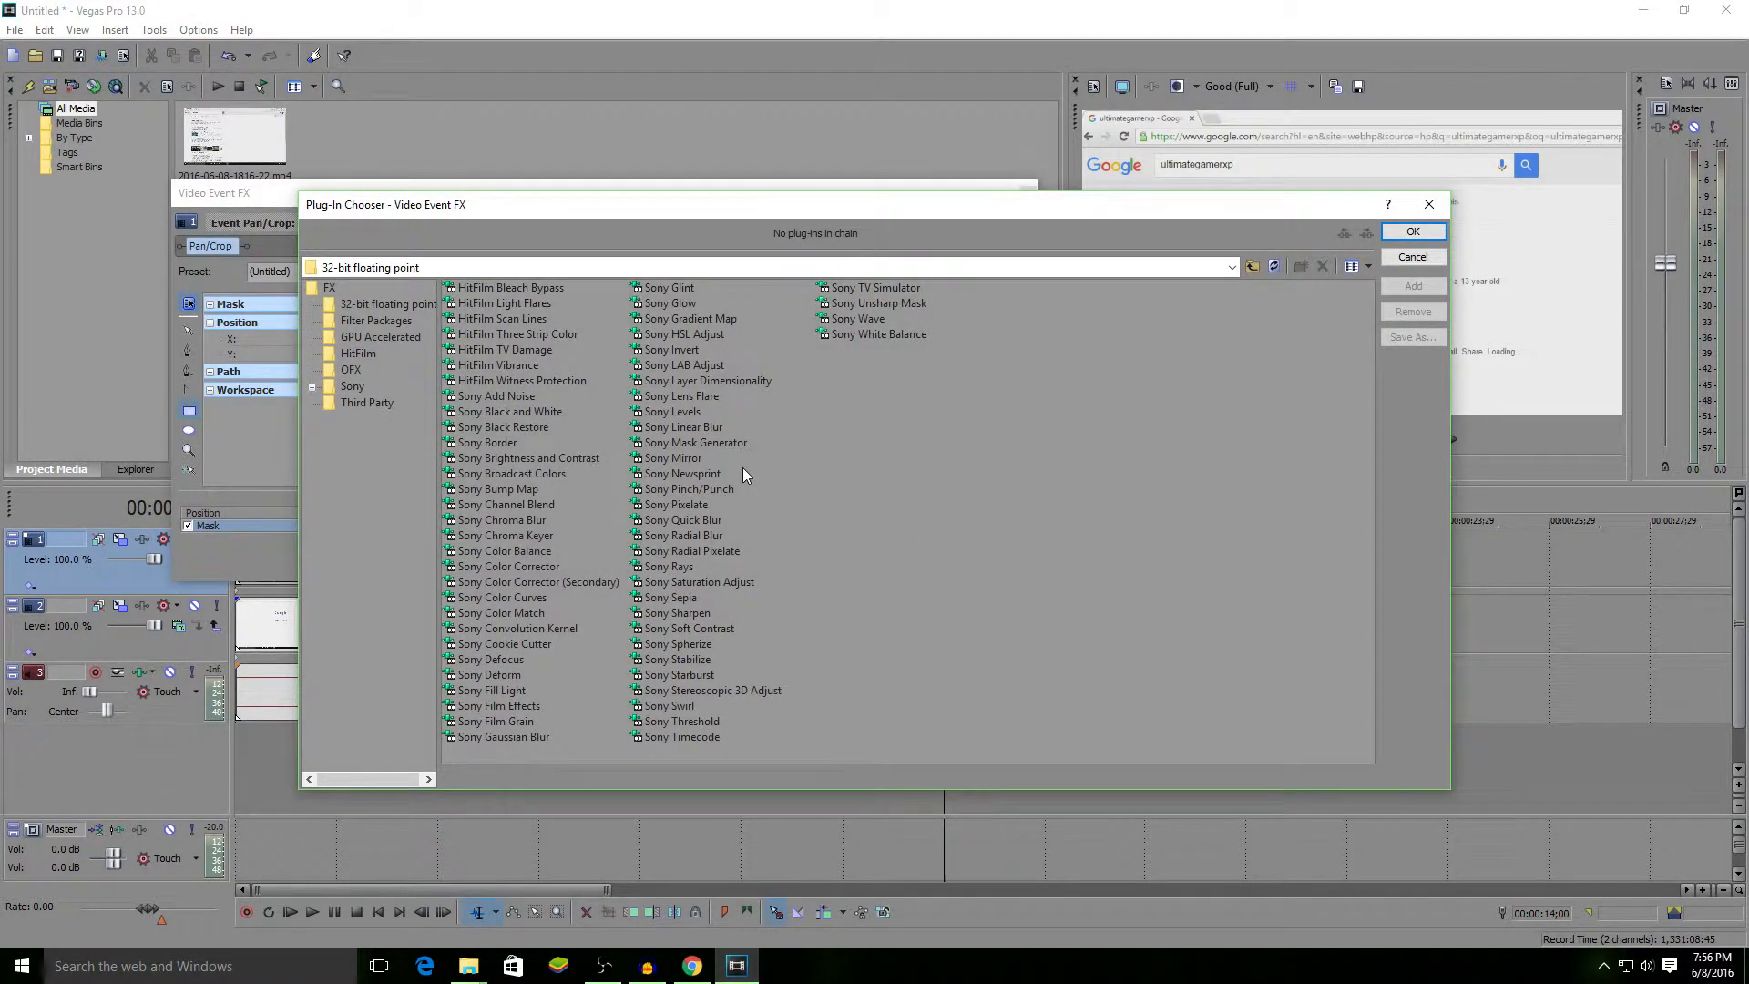
{"action": "left_click", "coordinate": [676, 504]}
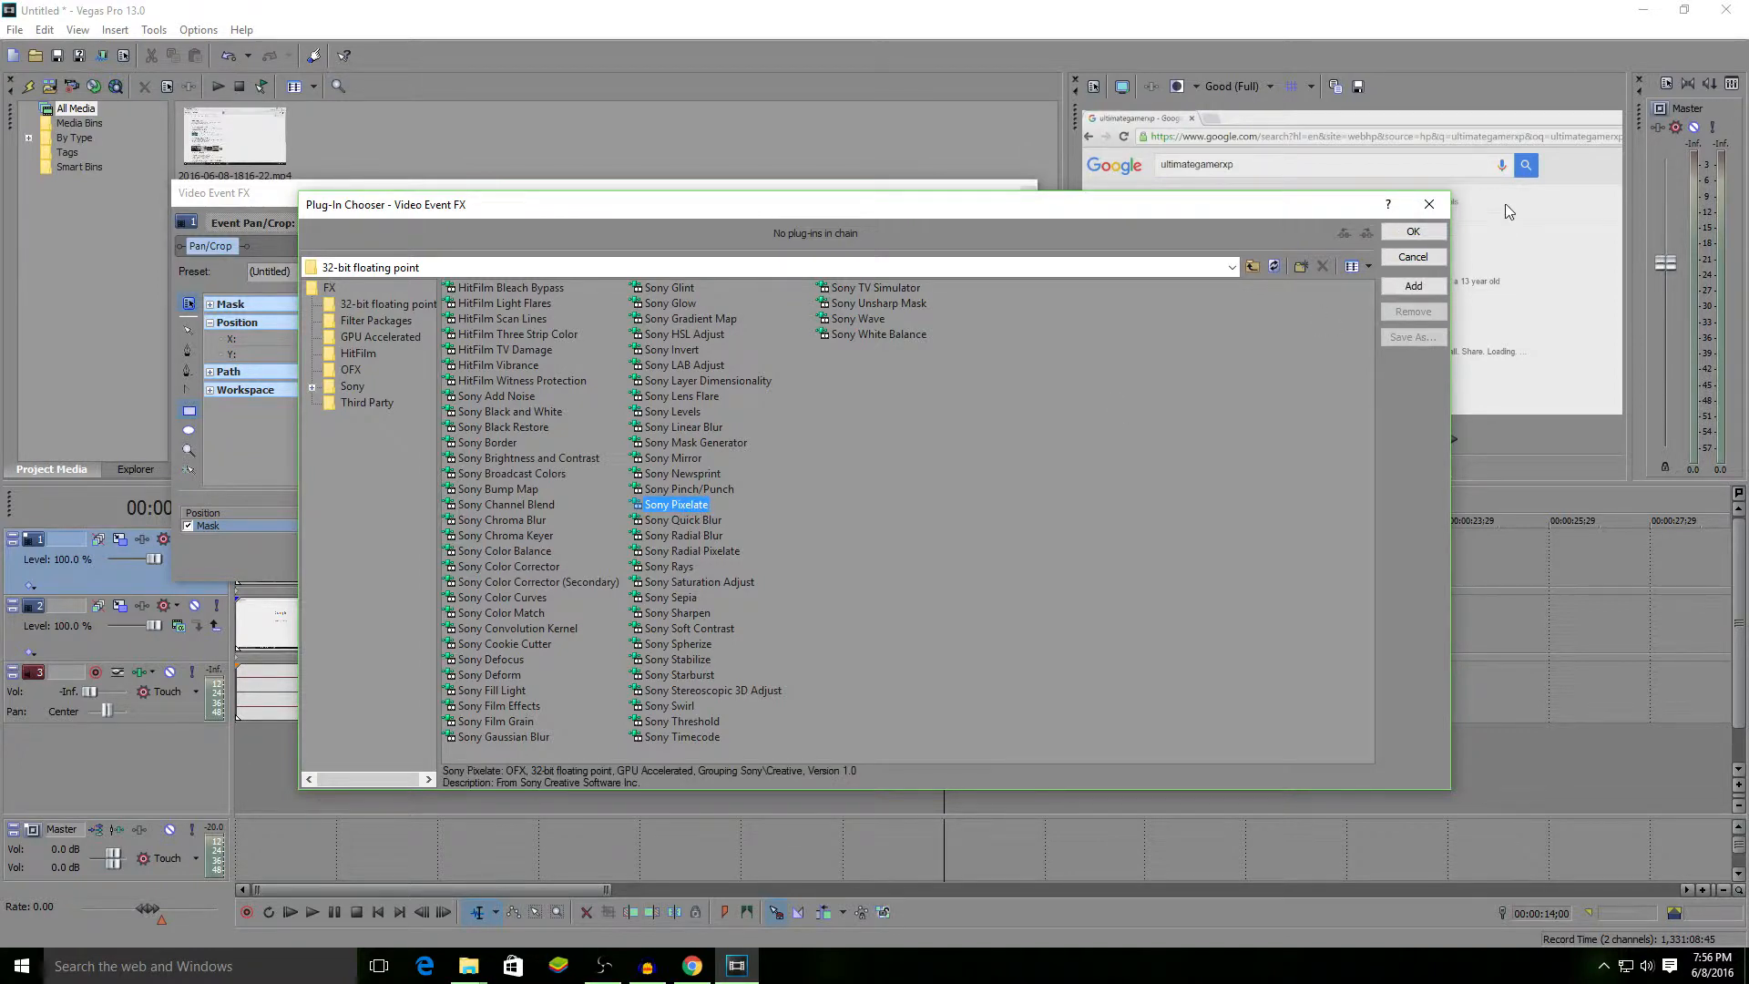
{"action": "left_click", "coordinate": [1412, 230]}
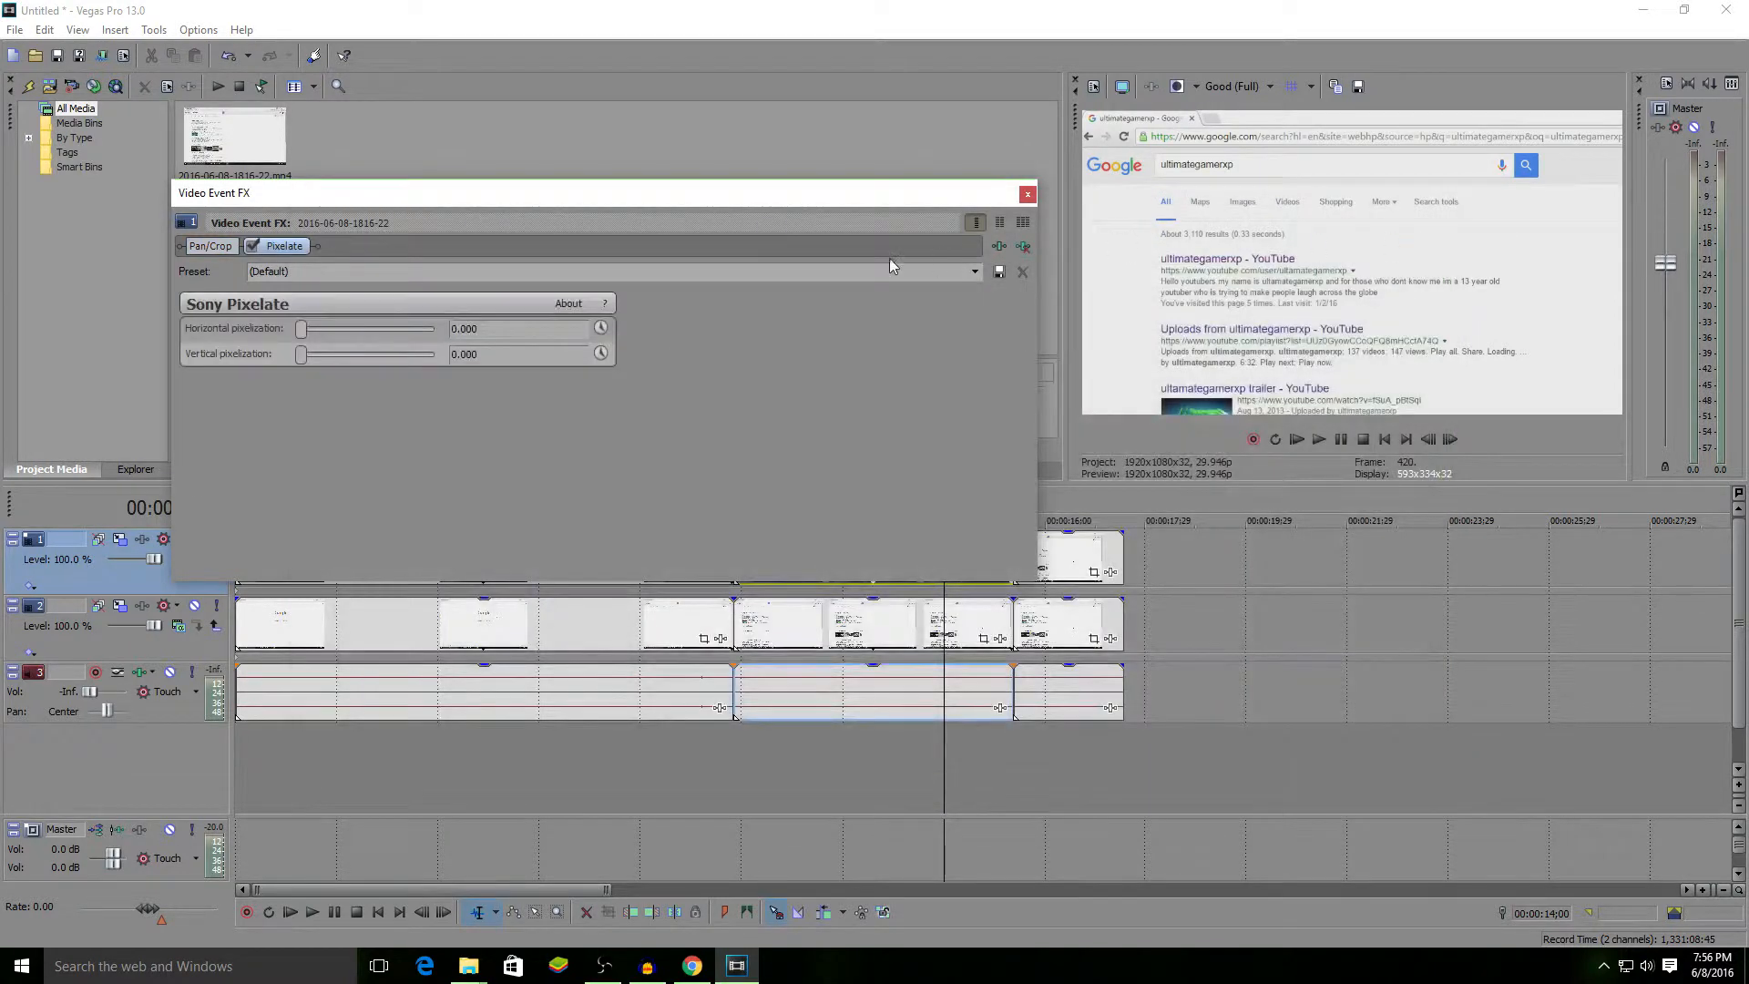
- Set Sony Pixelate horizontal pixelization to 0.646 and vertical to 0.769, blurring the result's title
{"action": "left_click_drag", "start_coordinate": [301, 328], "coordinate": [327, 328]}
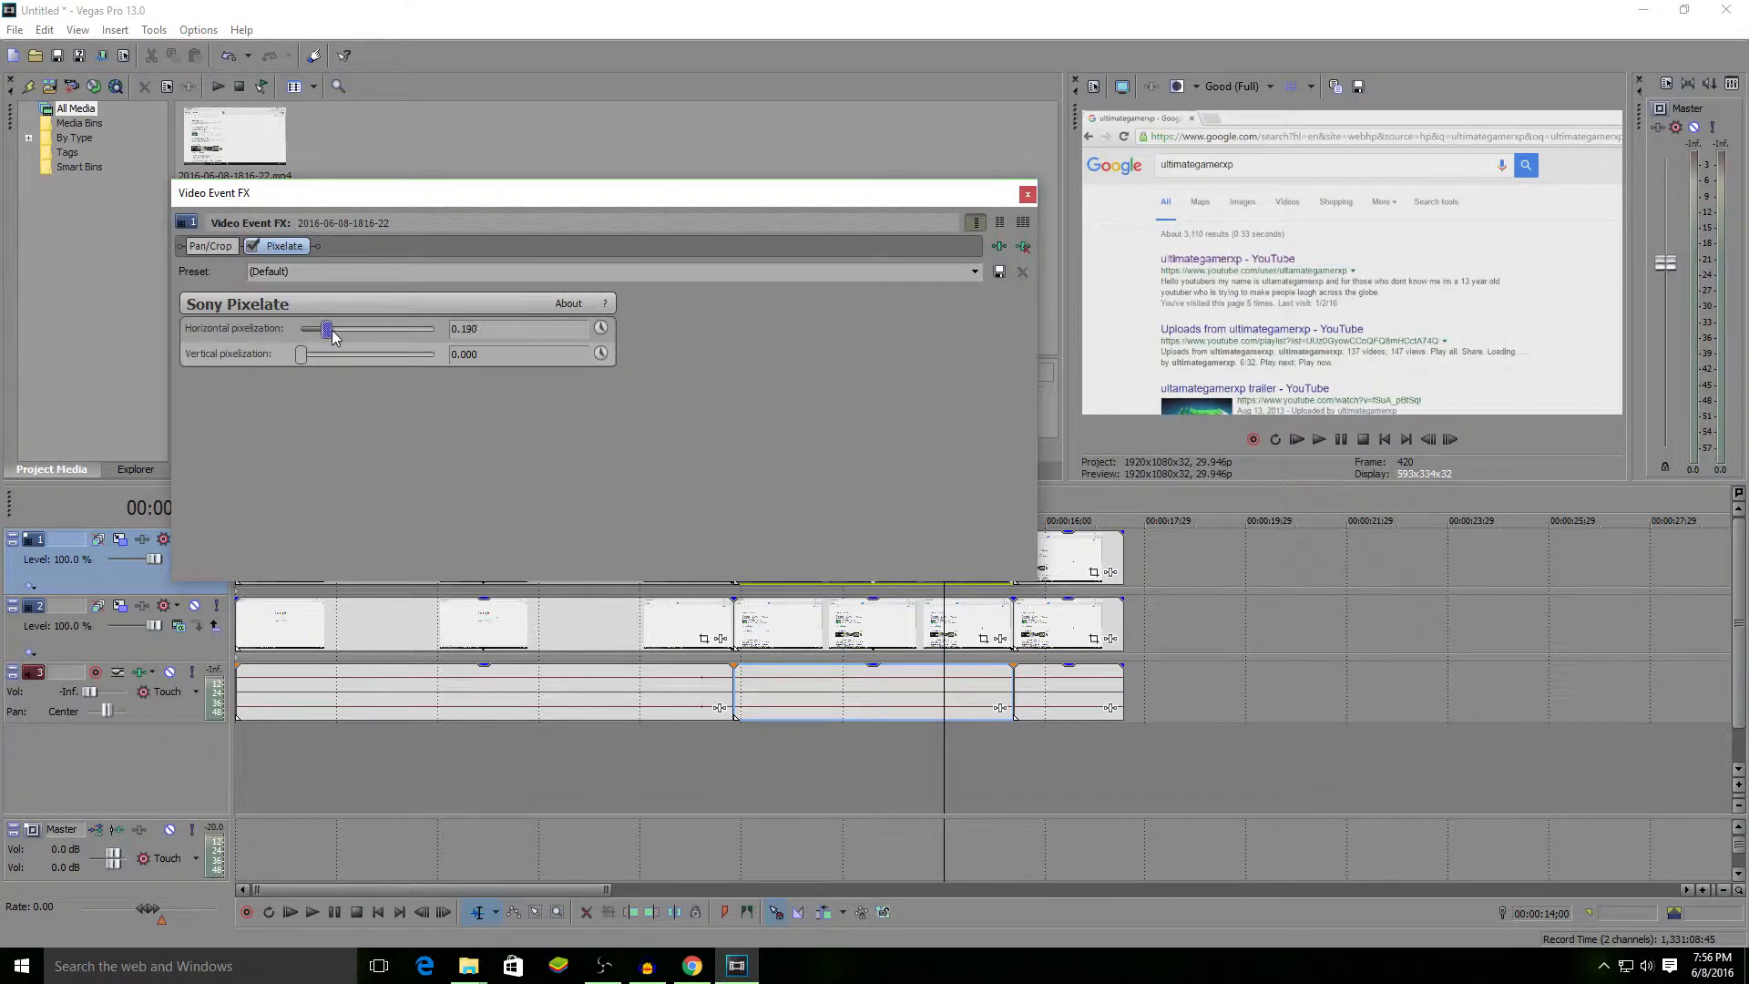
{"action": "left_click_drag", "start_coordinate": [327, 328], "coordinate": [364, 328]}
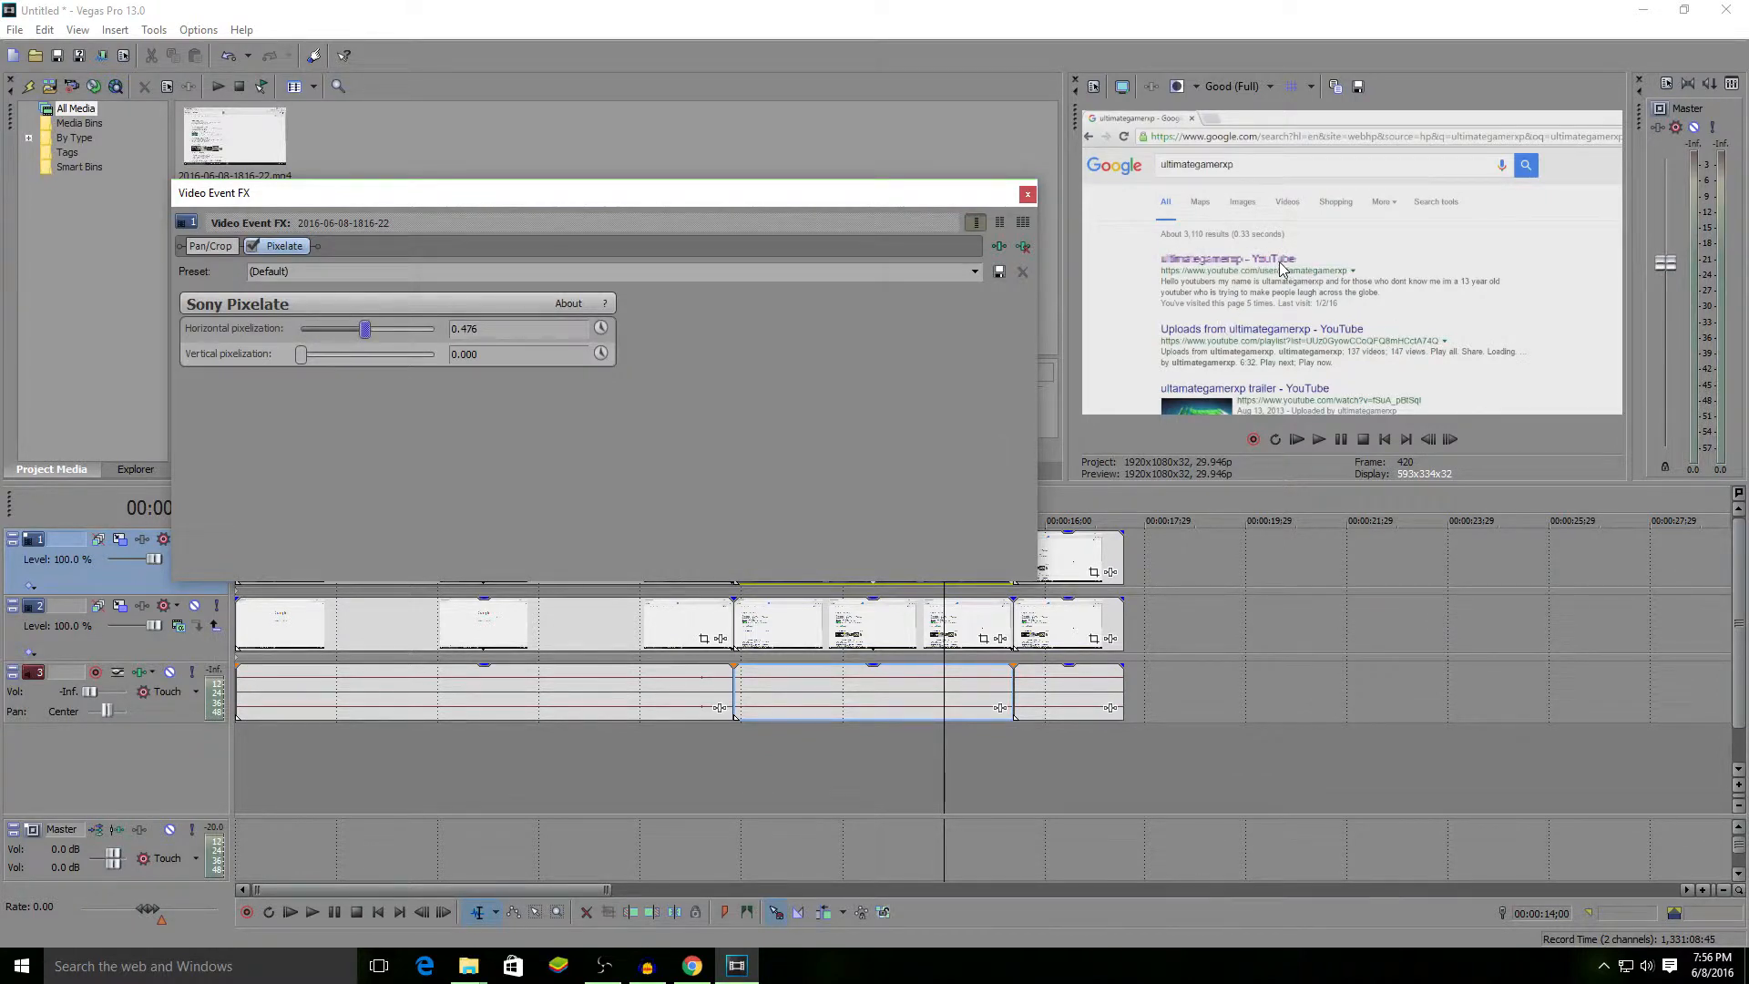
{"action": "left_click_drag", "start_coordinate": [302, 353], "coordinate": [429, 353]}
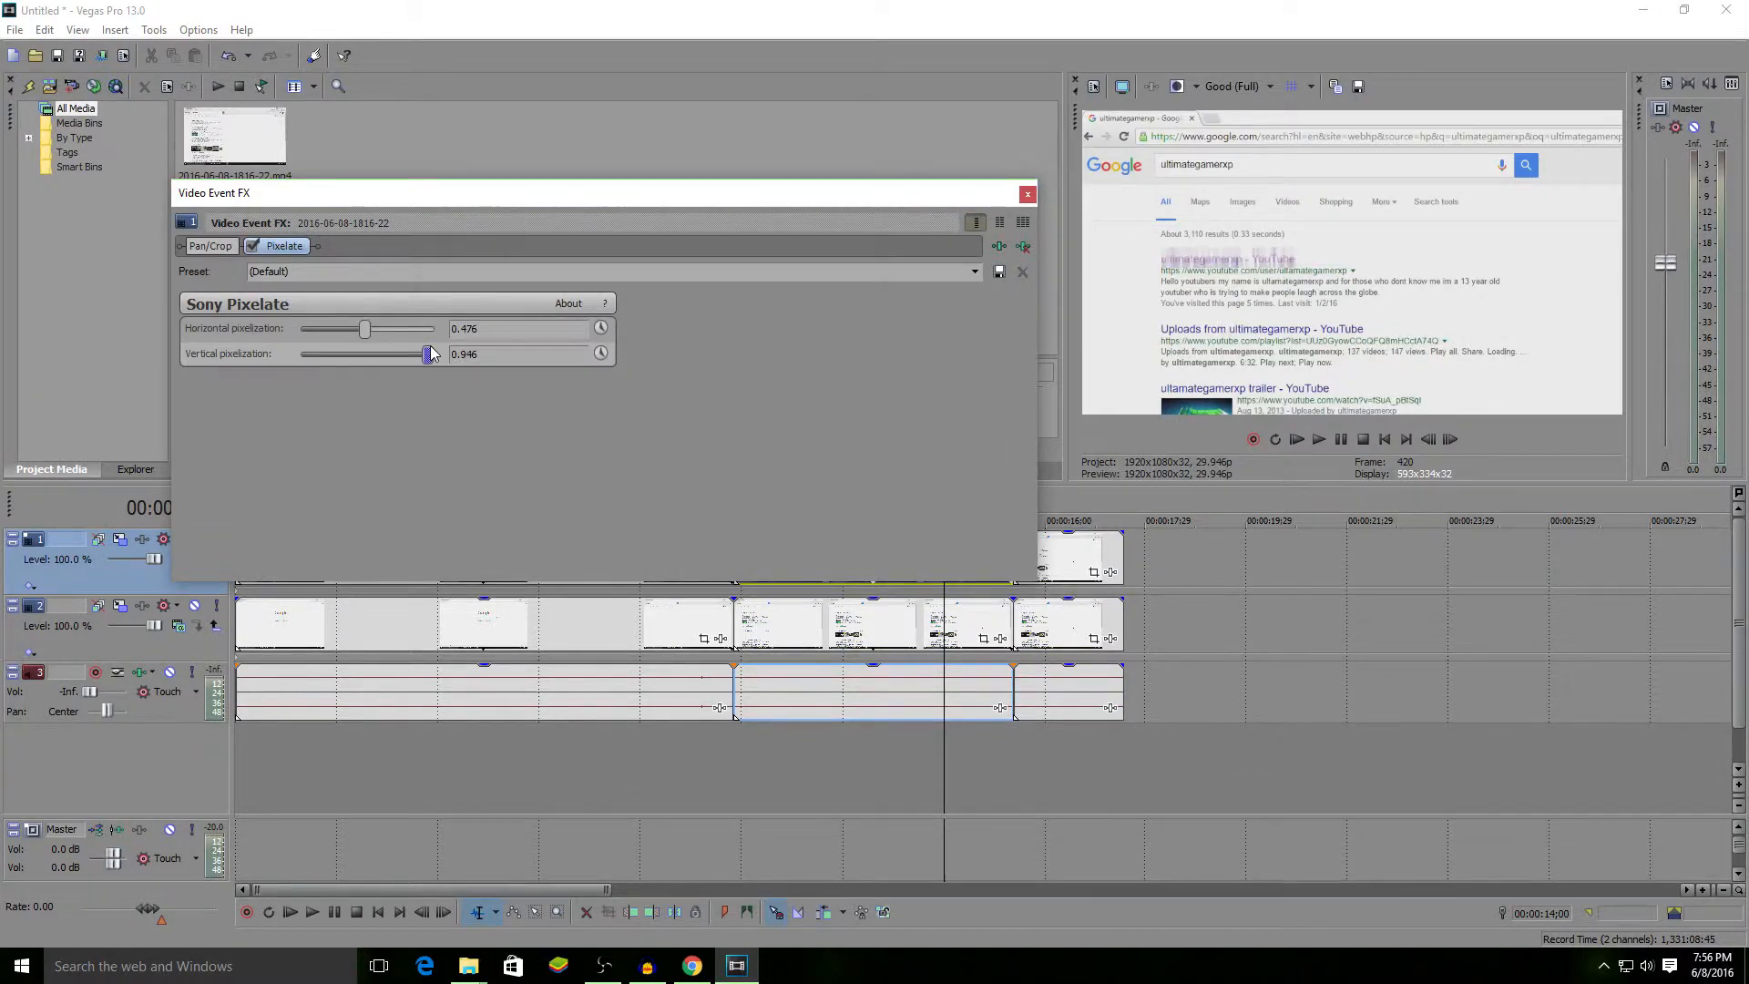
{"action": "left_click_drag", "start_coordinate": [433, 353], "coordinate": [418, 354]}
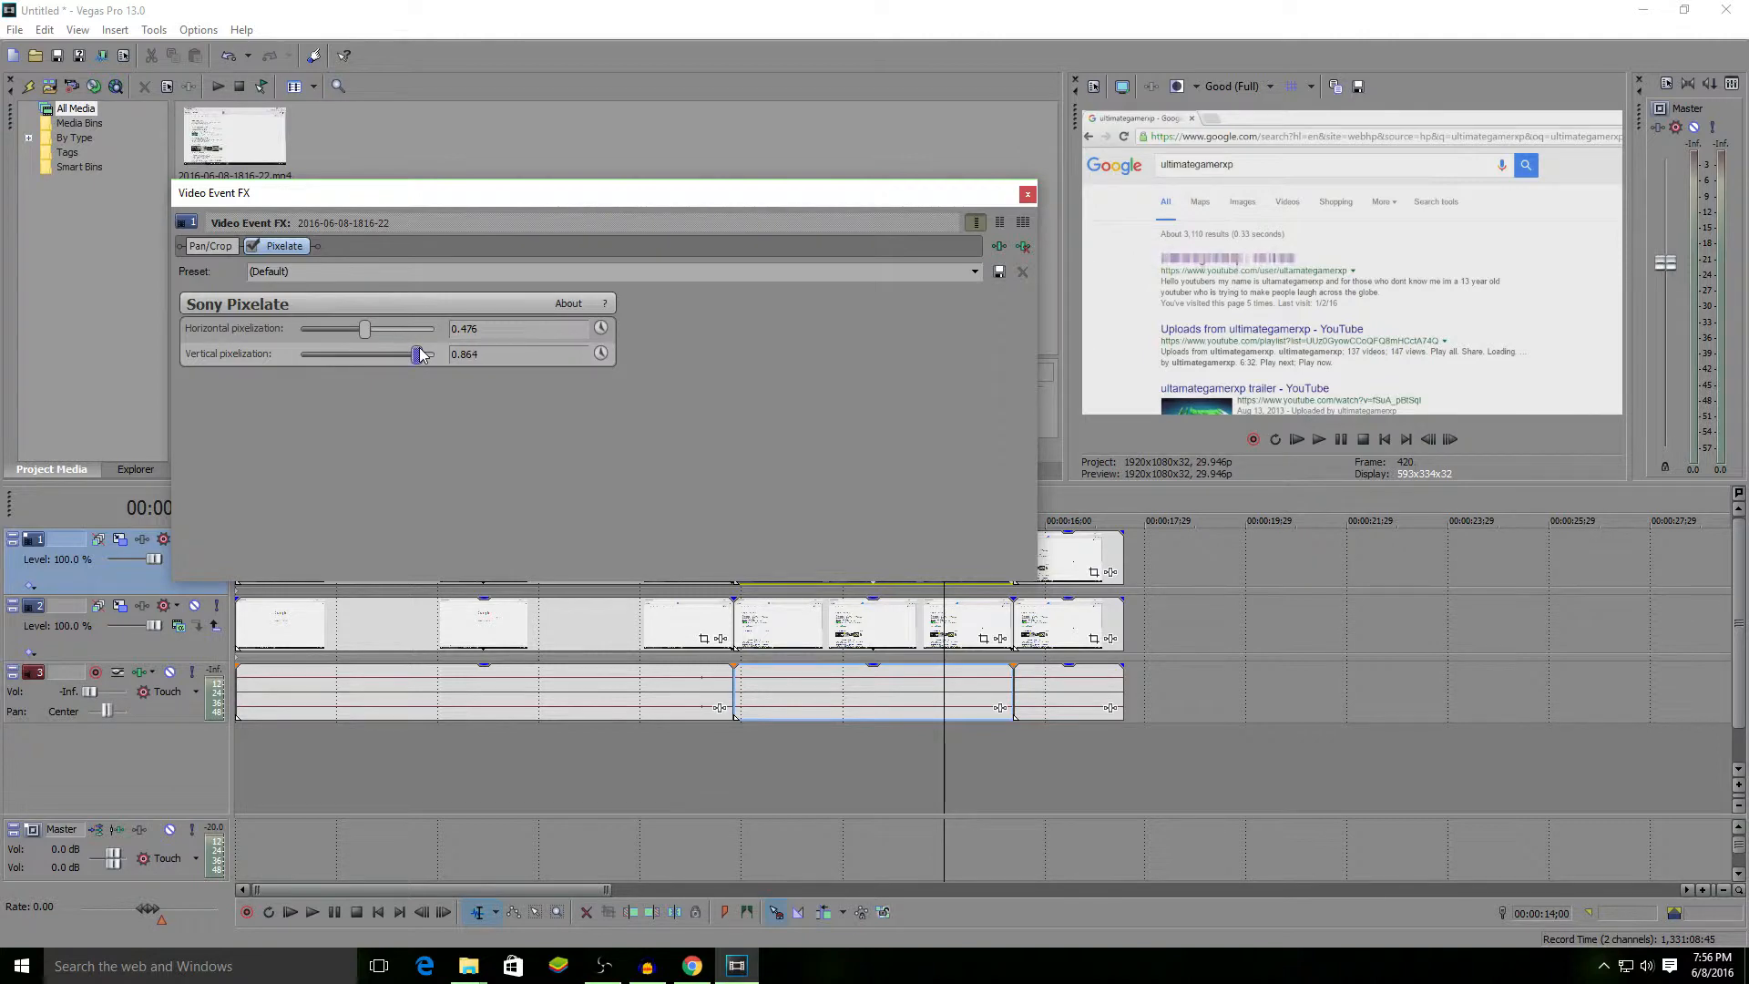
{"action": "left_click_drag", "start_coordinate": [418, 353], "coordinate": [433, 353]}
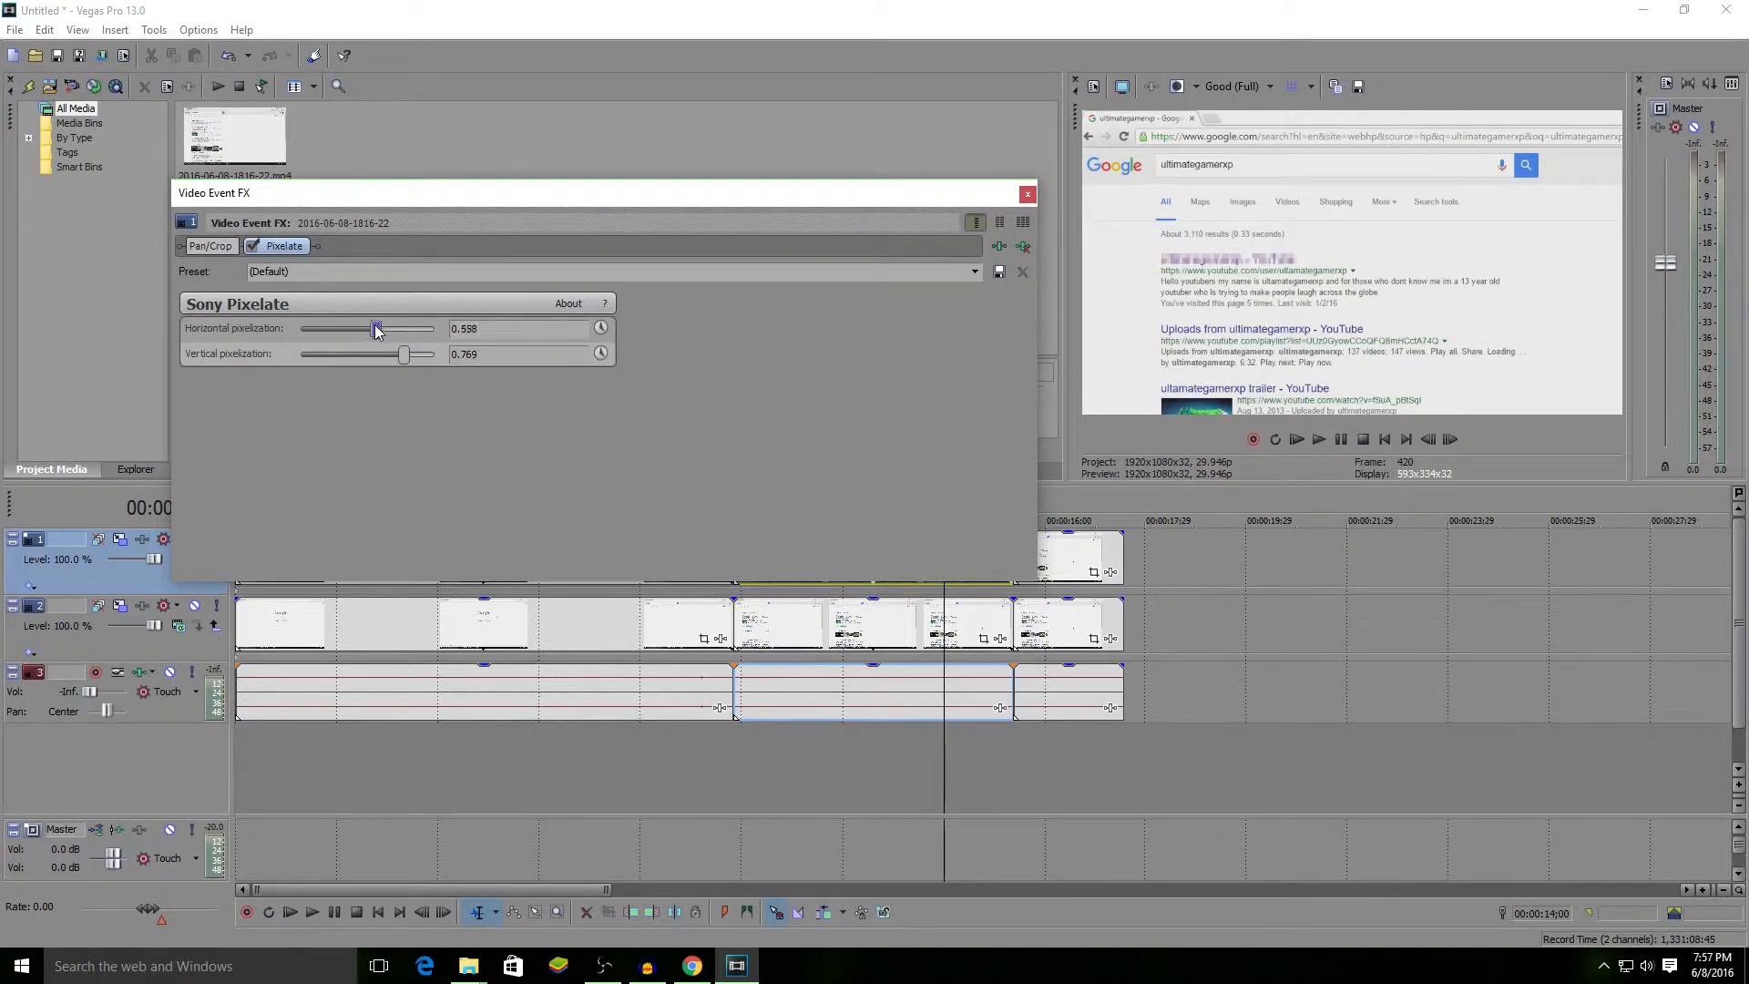
{"action": "left_click_drag", "start_coordinate": [376, 328], "coordinate": [388, 328]}
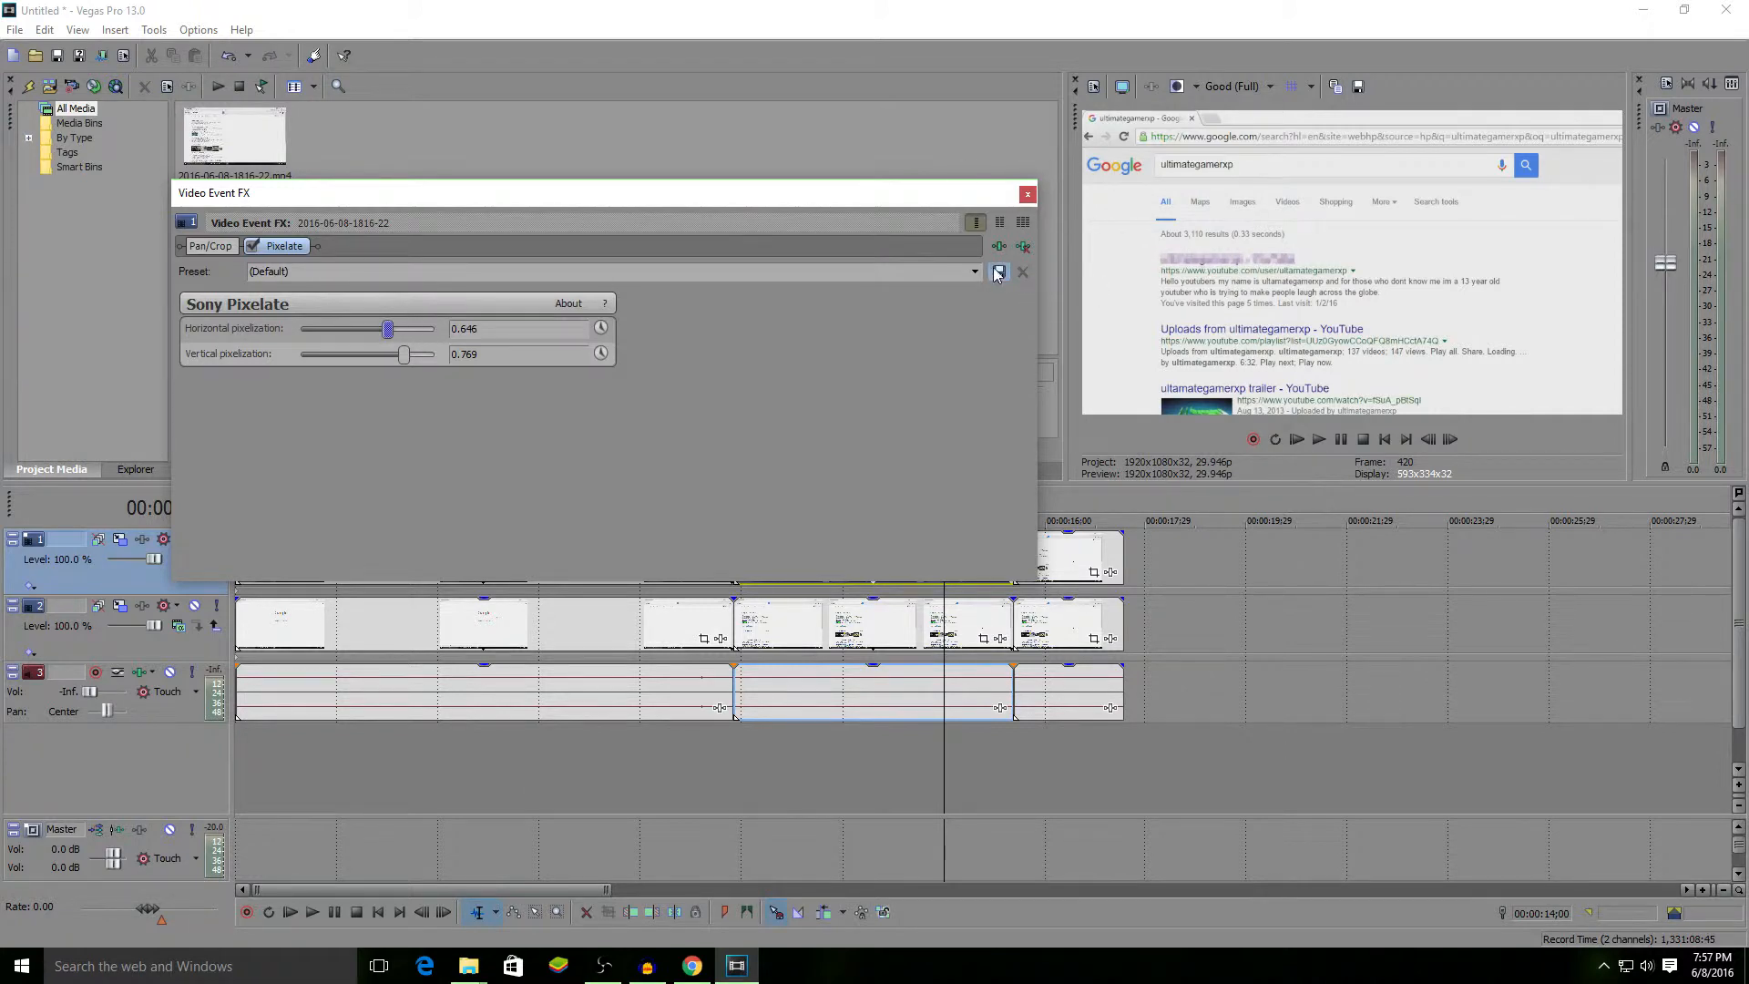